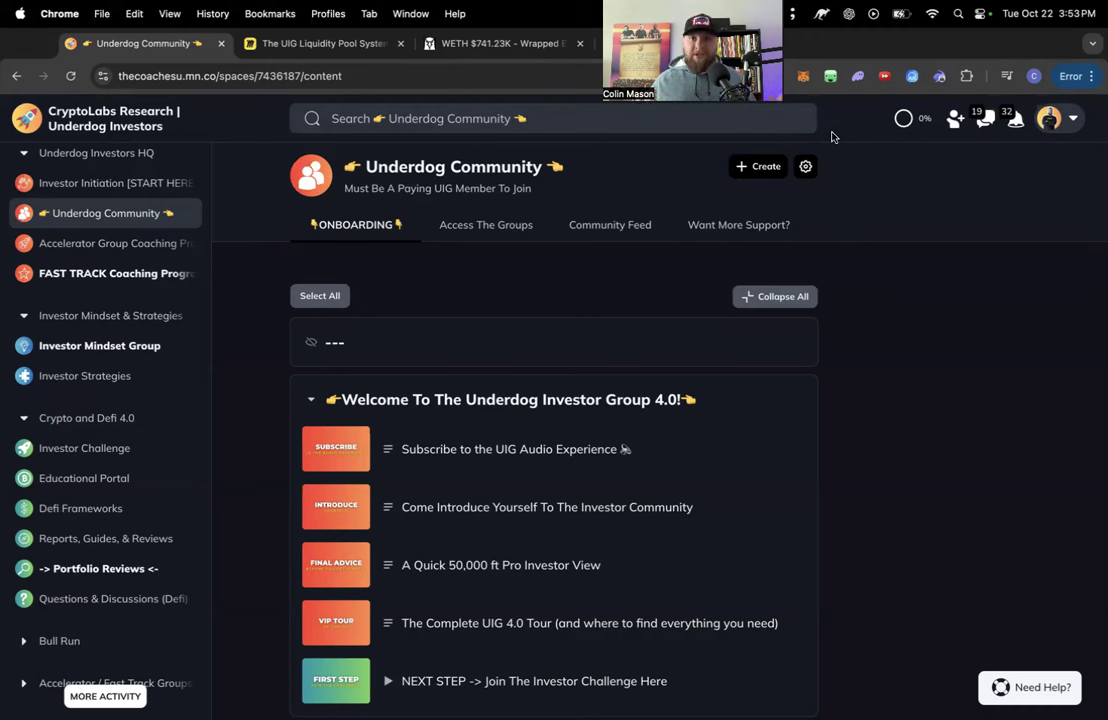
mouse_move(921, 43)
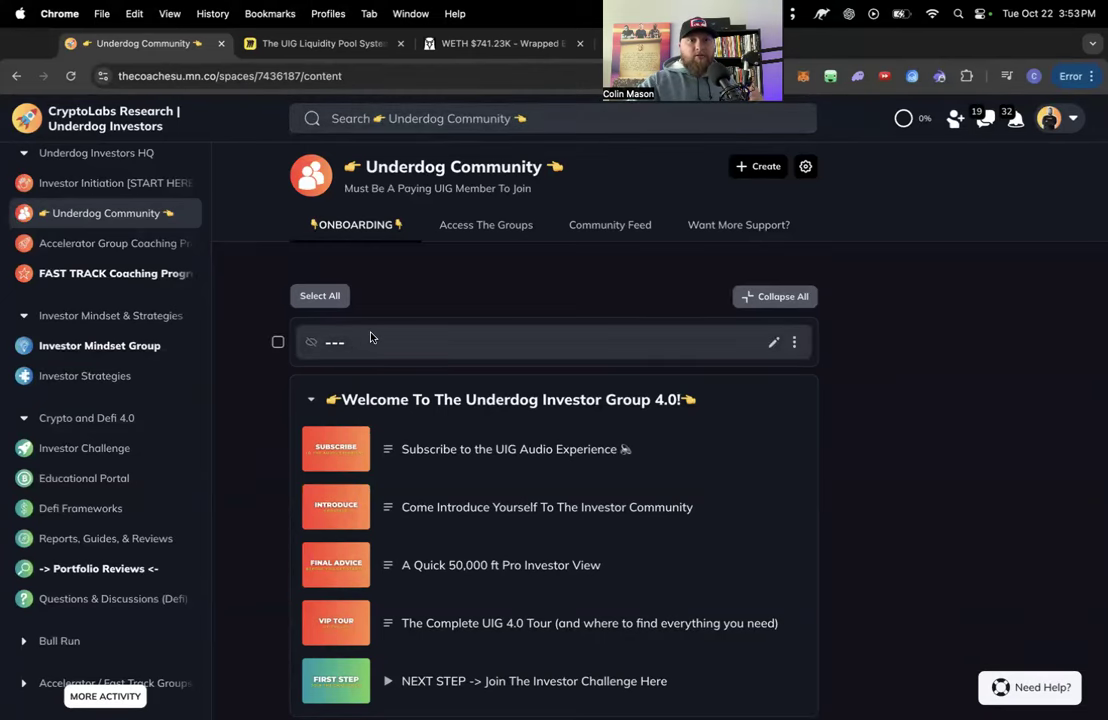
Step: Enter the Defi Frameworks space from the sidebar and scroll its Phase 1 and Phase 2 lessons
scroll("down", 3)
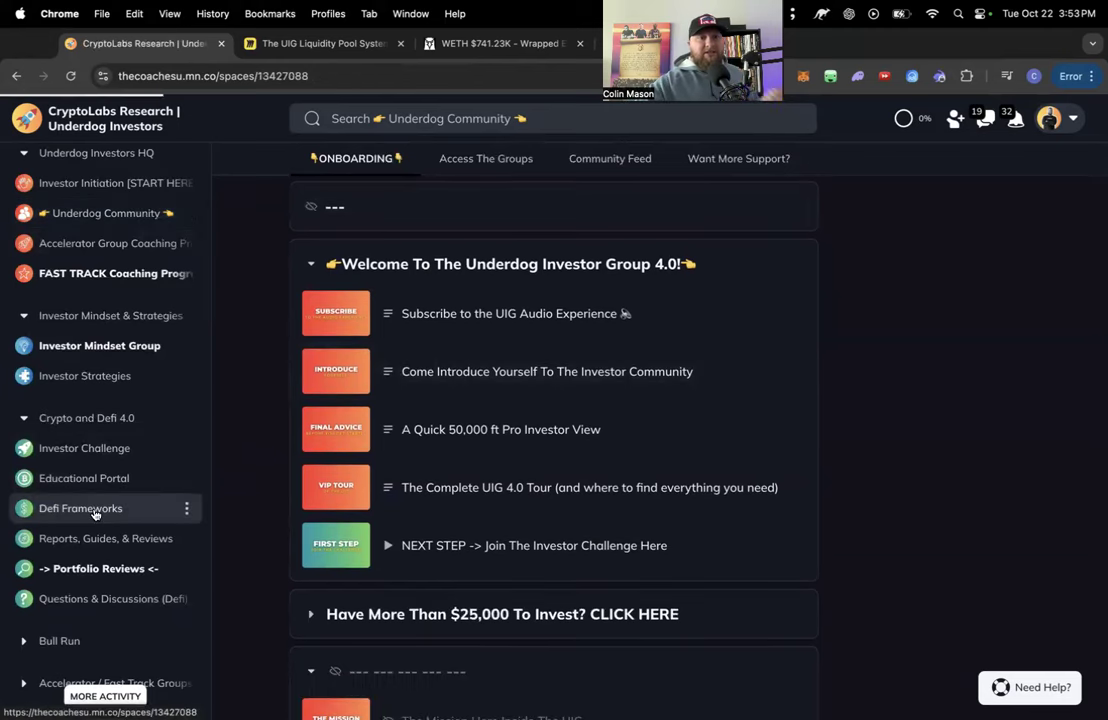
left_click(80, 508)
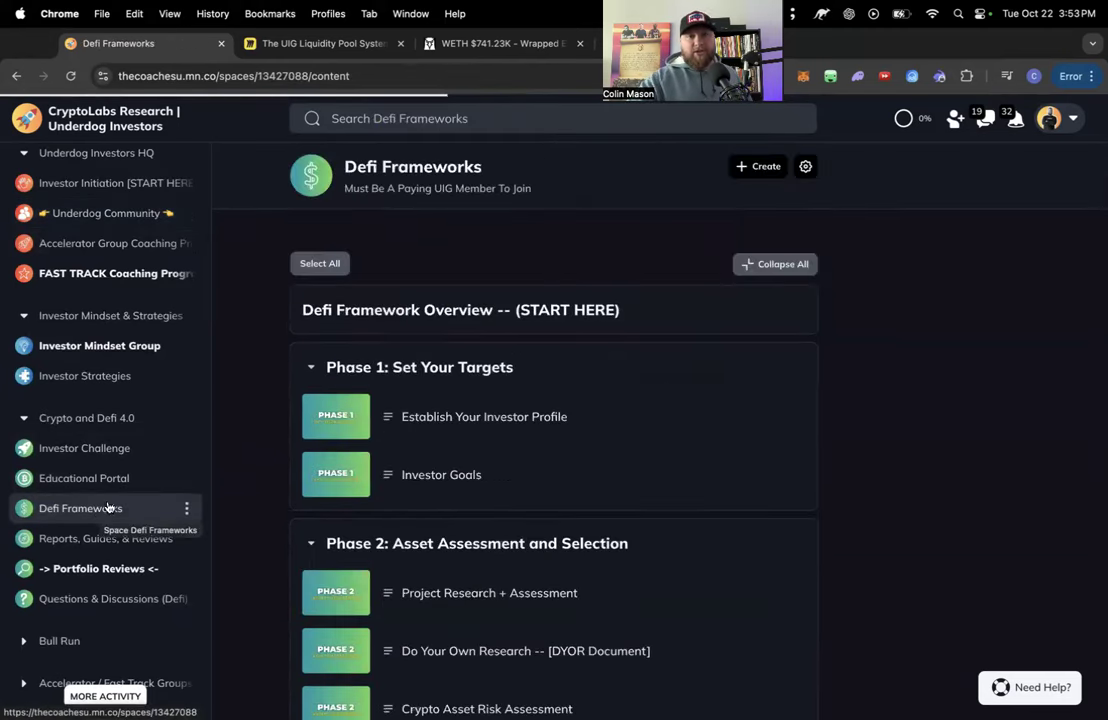
scroll("down", 3)
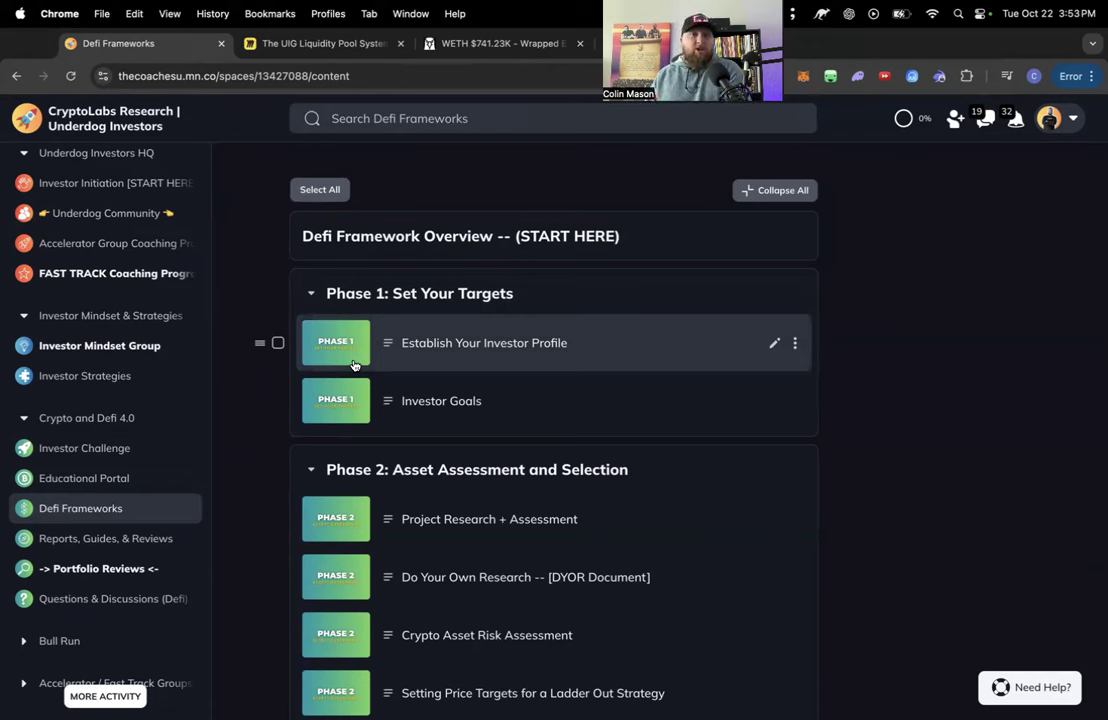
mouse_move(360, 360)
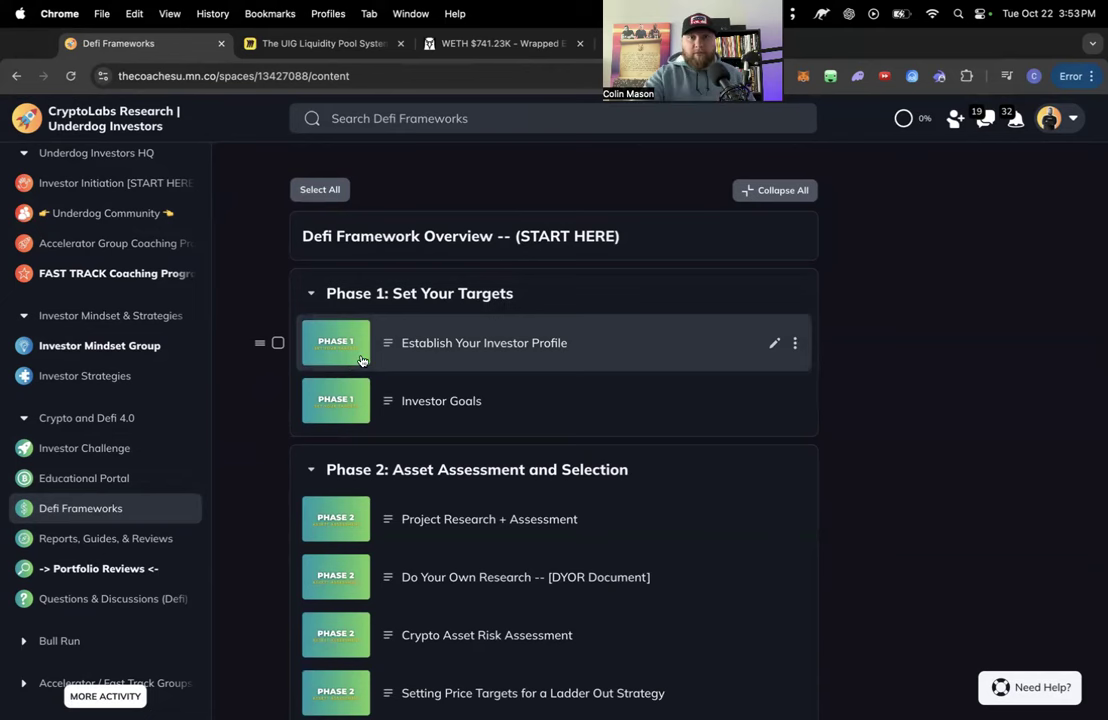
mouse_move(443, 360)
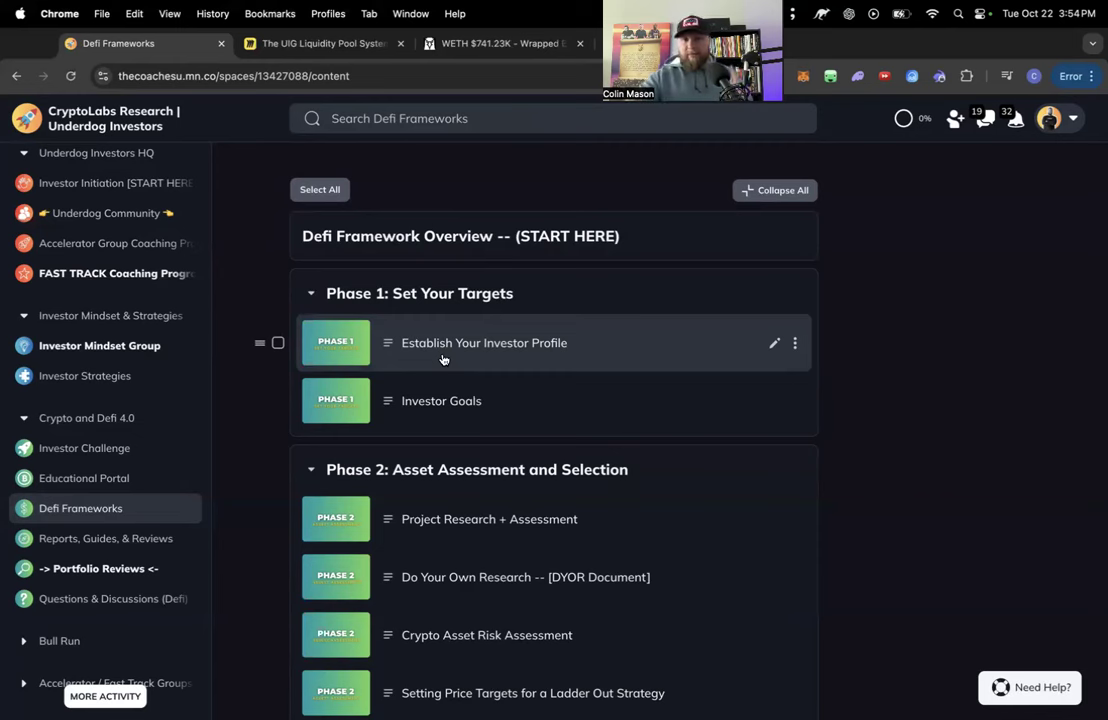
mouse_move(479, 356)
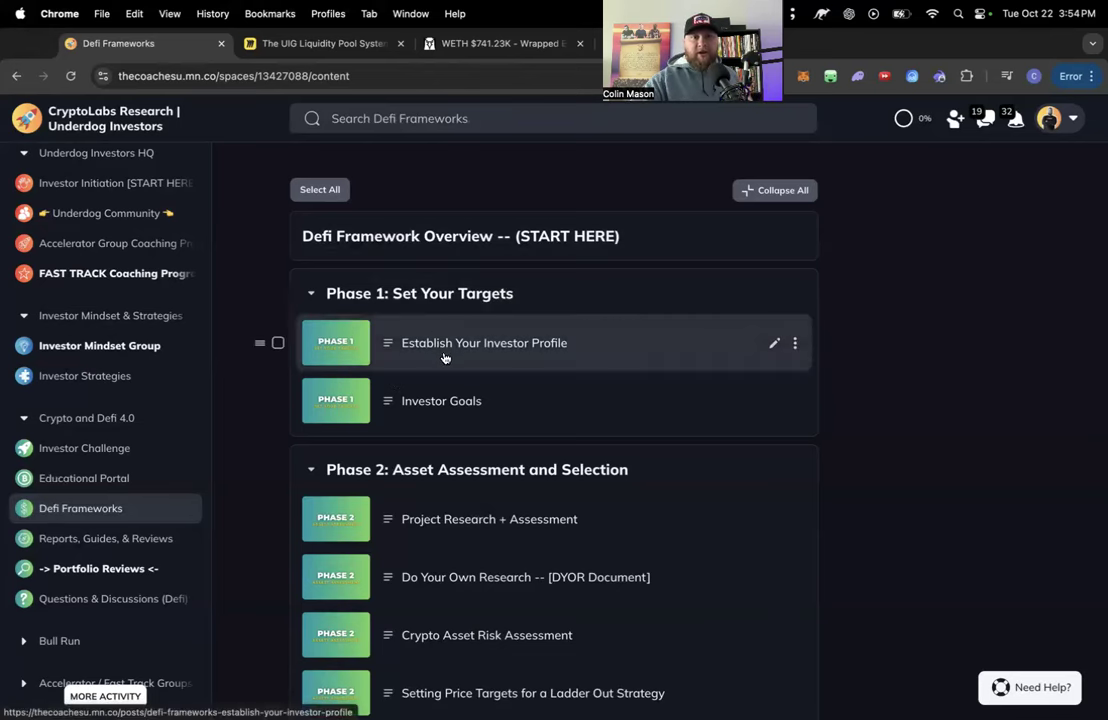
Step: Open the Phase 1 Establish Your Investor Profile post and scroll through its assessment questions
left_click(484, 342)
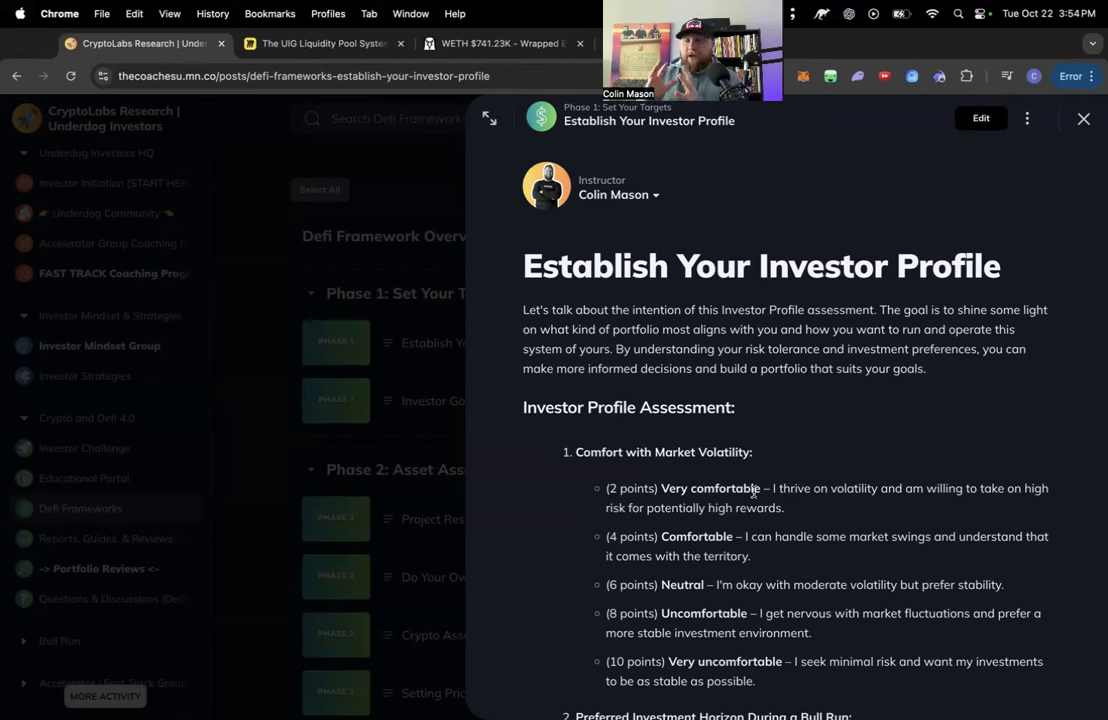
mouse_move(793, 547)
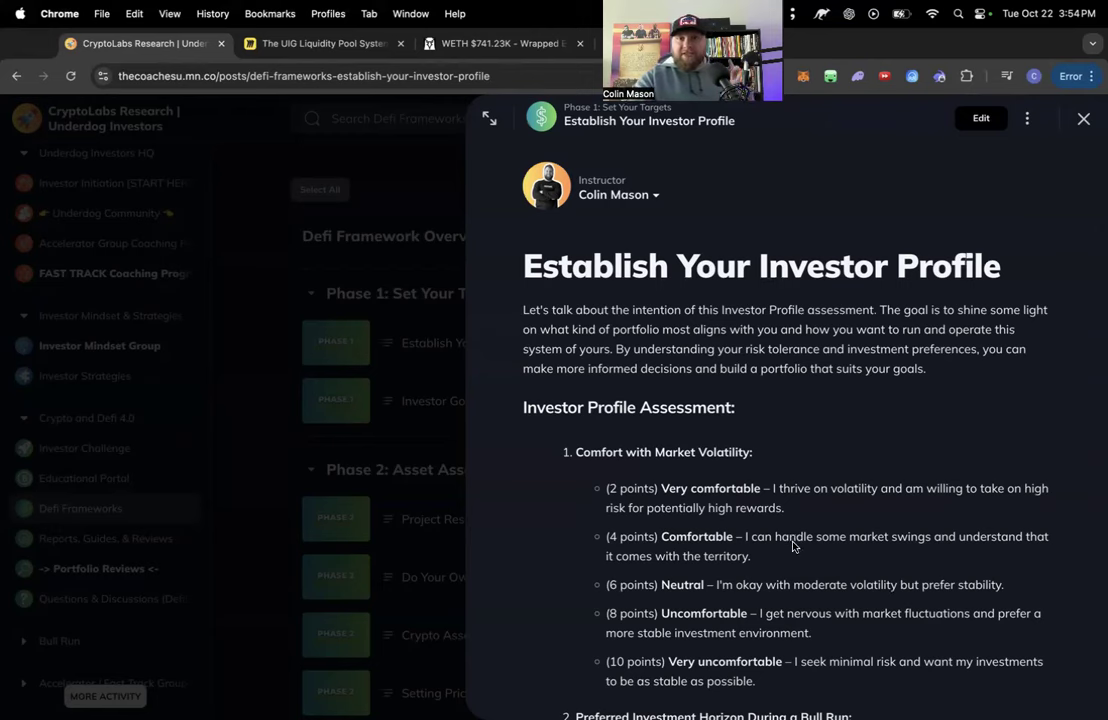
scroll("down", 3)
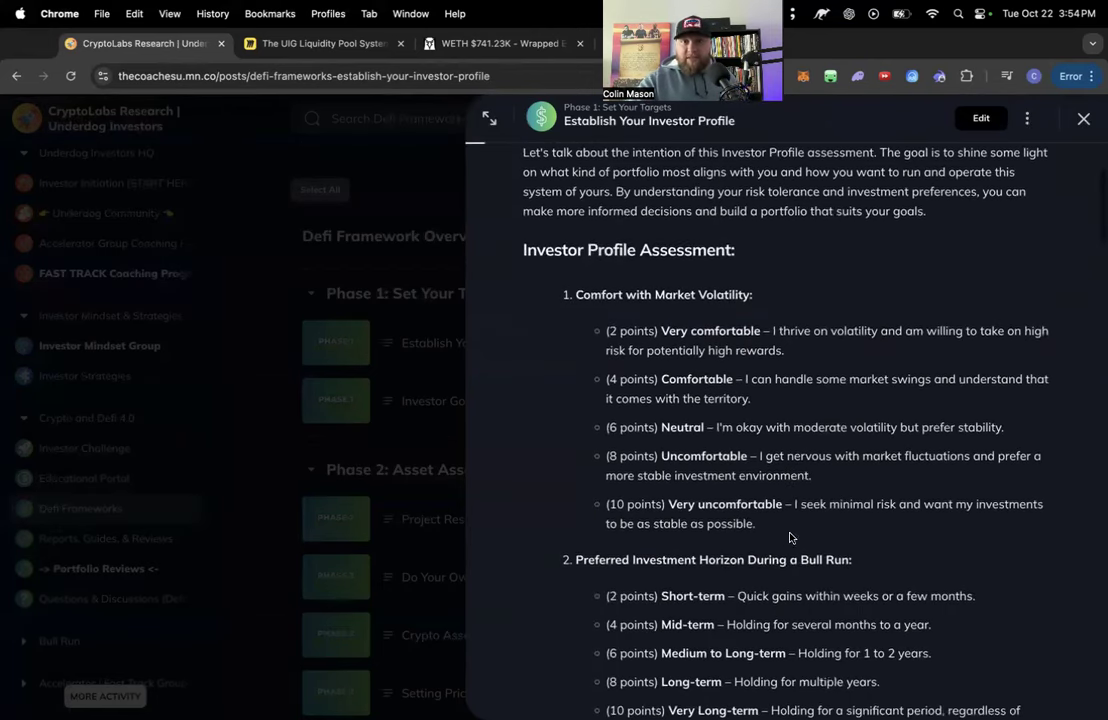
scroll("down", 3)
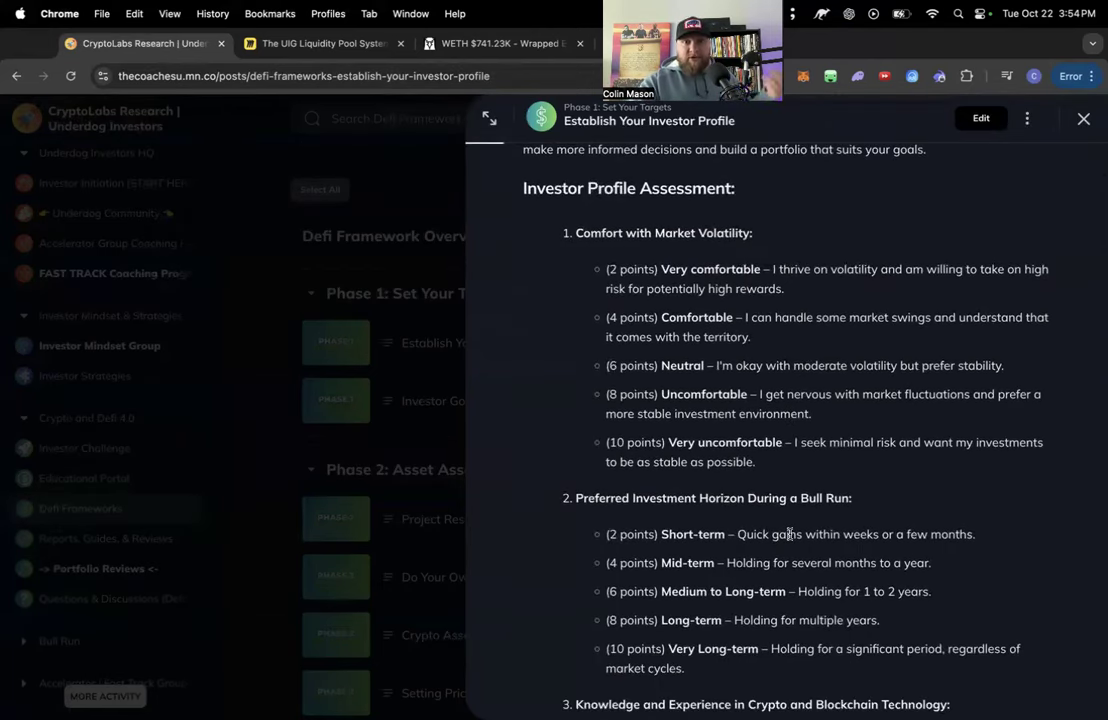
scroll("down", 3)
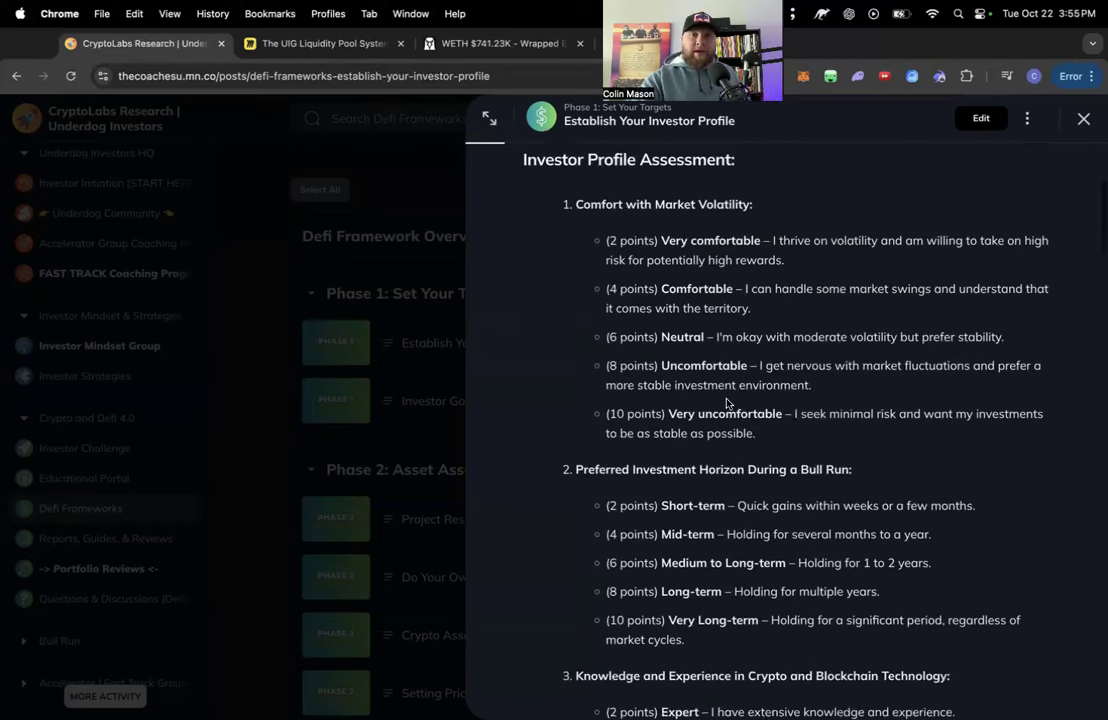
scroll("down", 3)
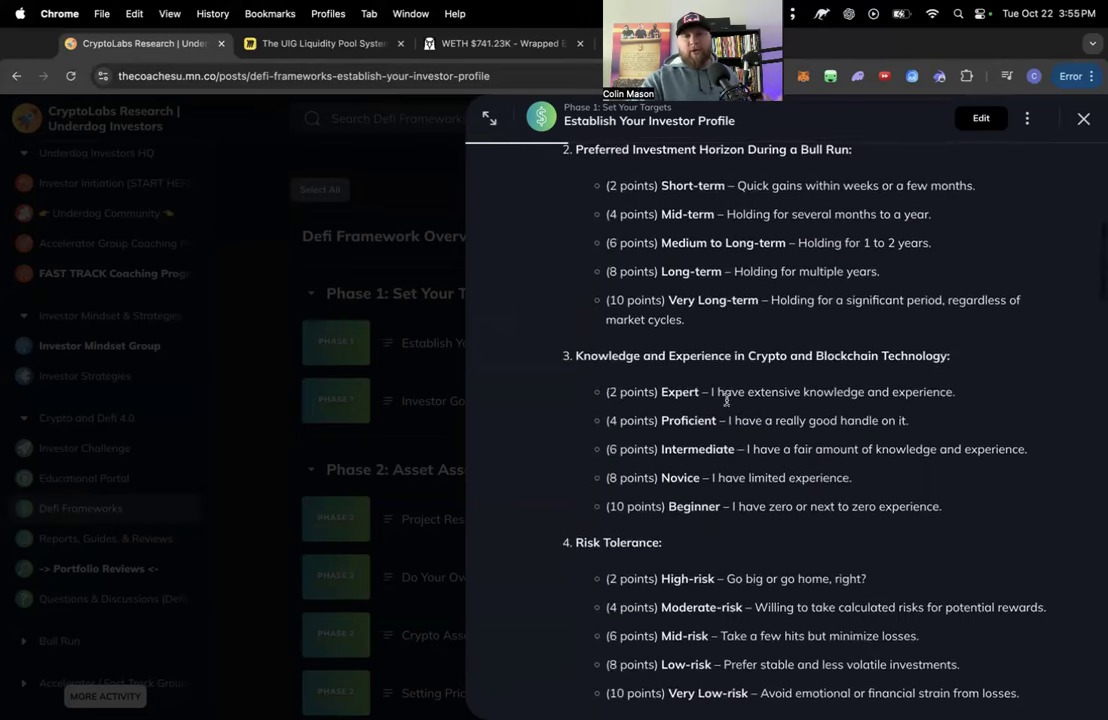
scroll("down", 3)
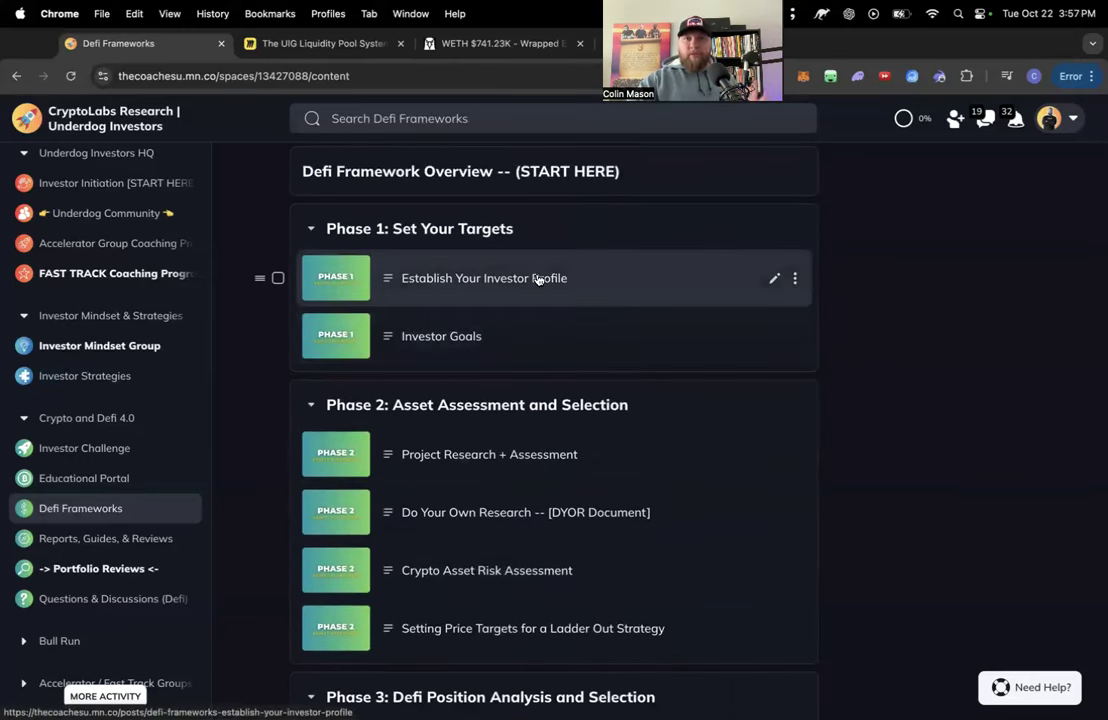
mouse_move(544, 289)
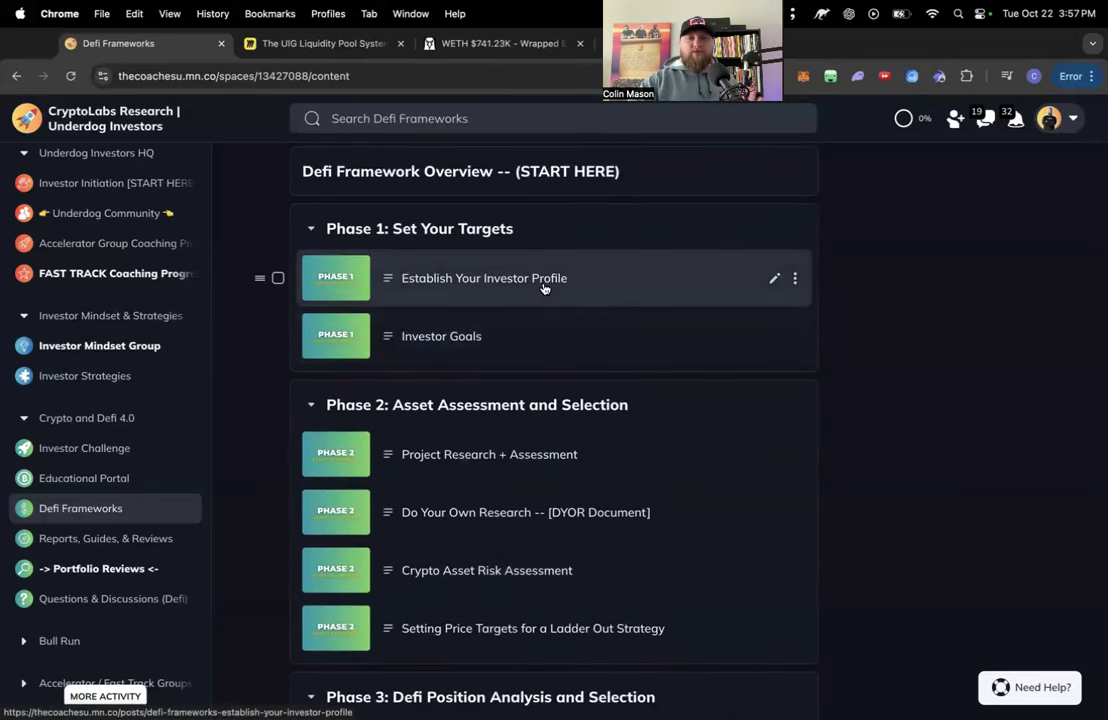
Step: Scroll to Phase 2 and open the Crypto Asset Risk Assessment lesson
scroll("down", 3)
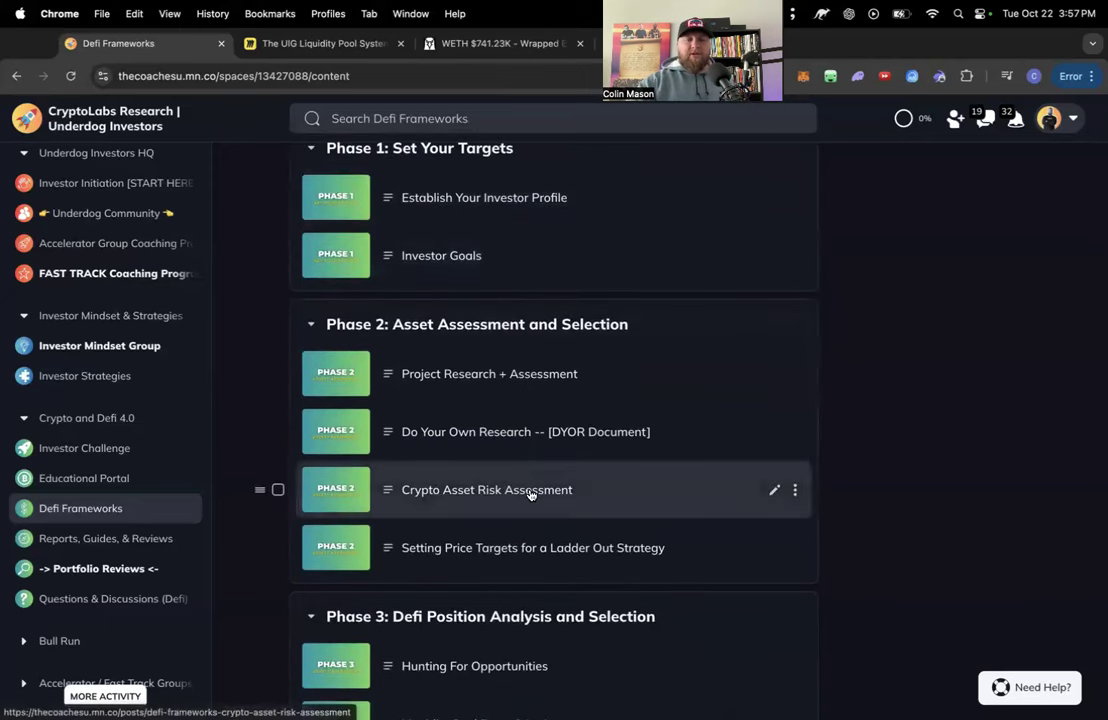
left_click(486, 489)
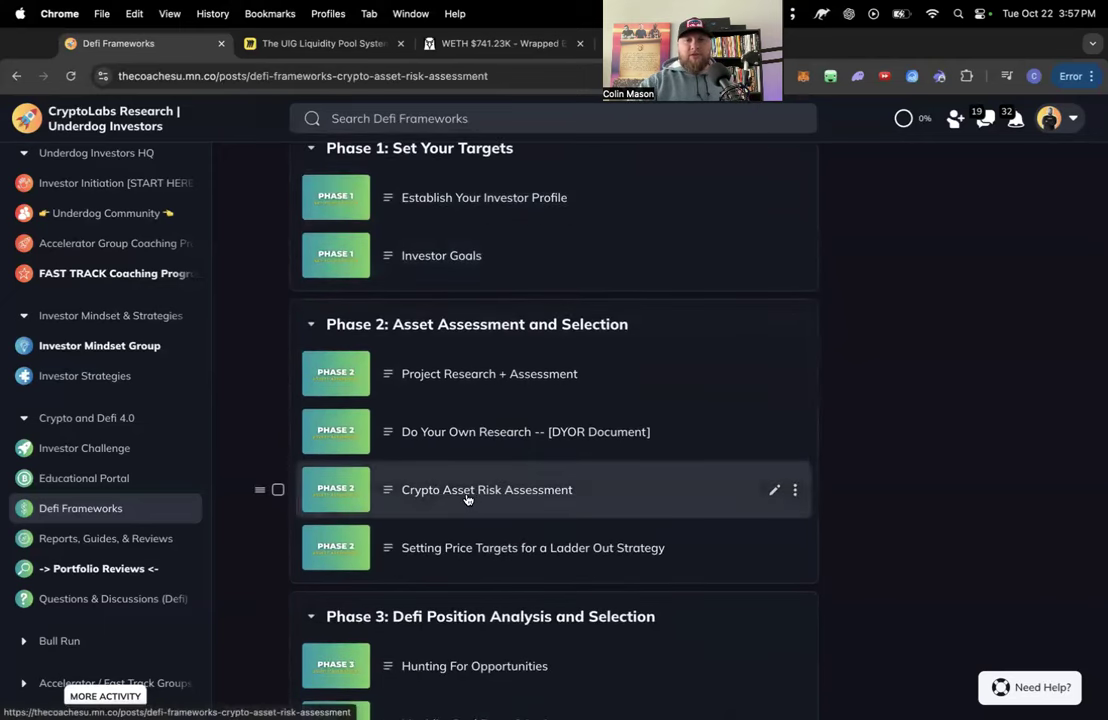
left_click(487, 489)
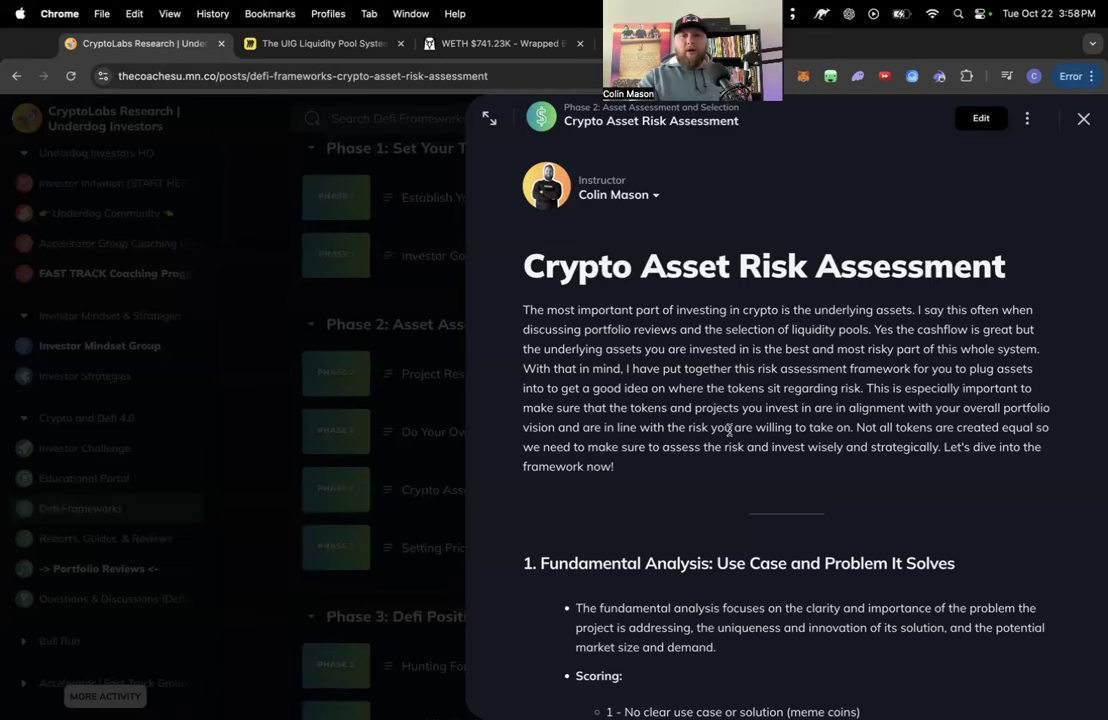
Step: Review the risk scoring system and LINK example, then close the post
scroll("down", 3)
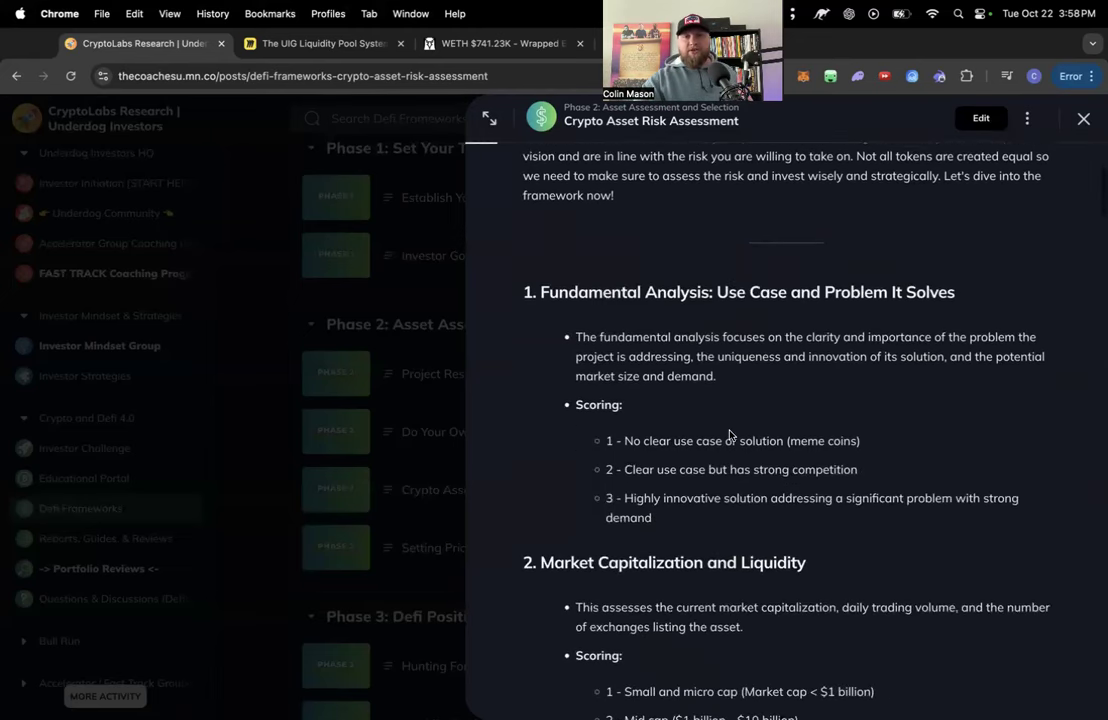
scroll("down", 3)
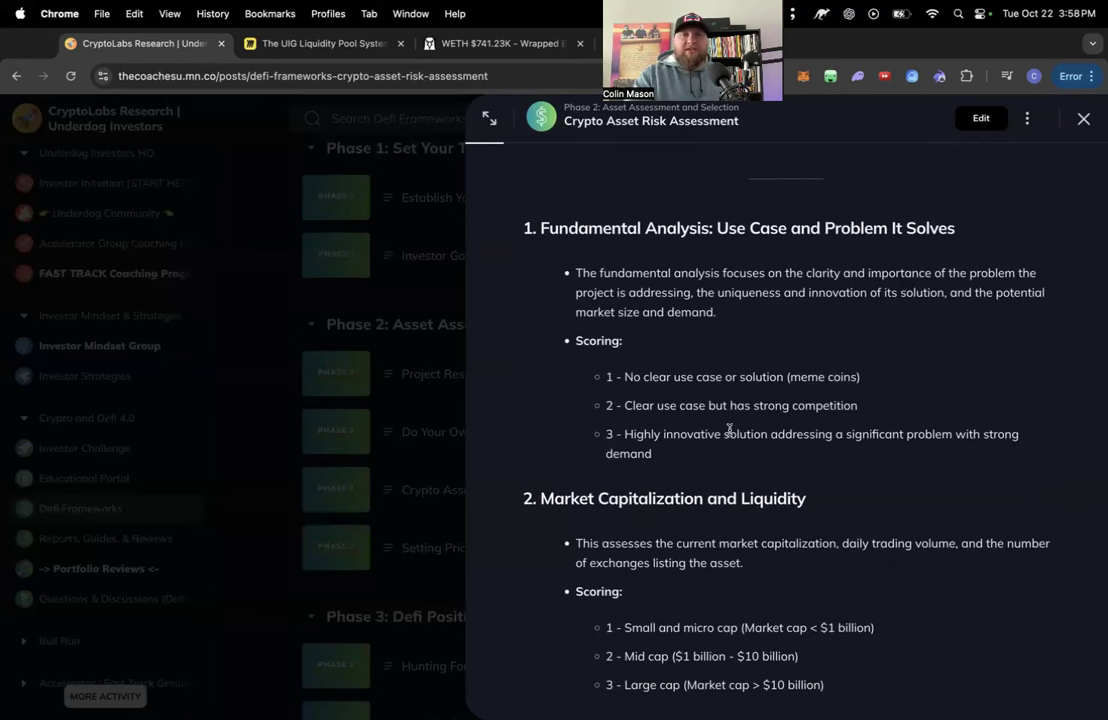
scroll("down", 3)
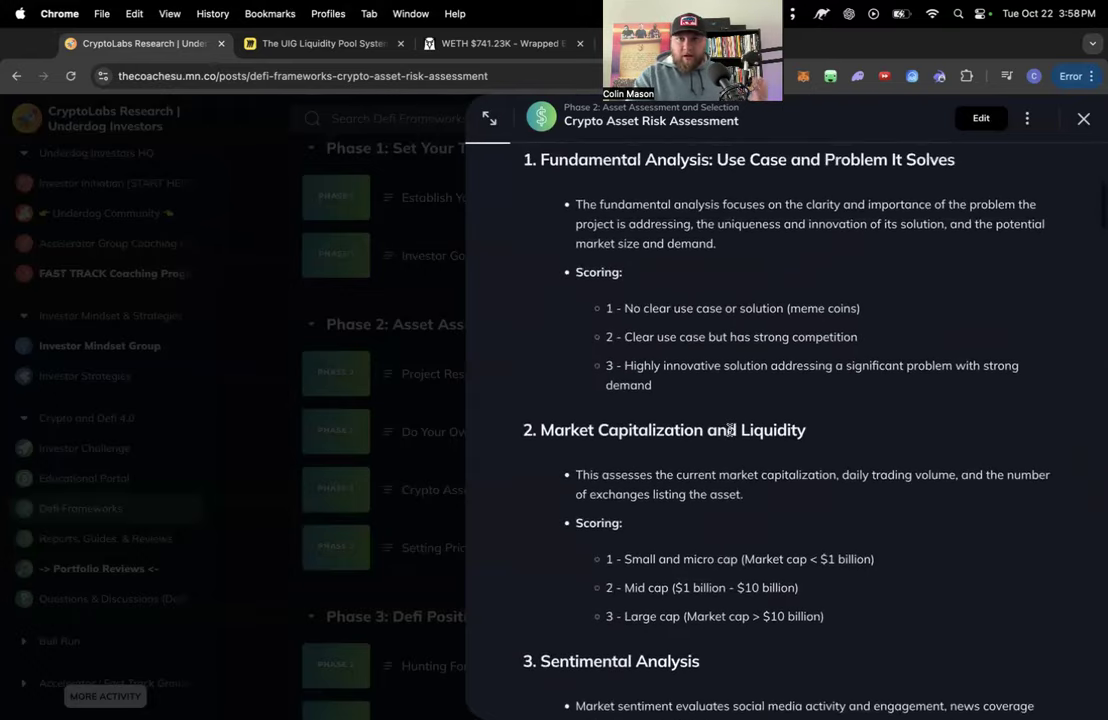
scroll("down", 3)
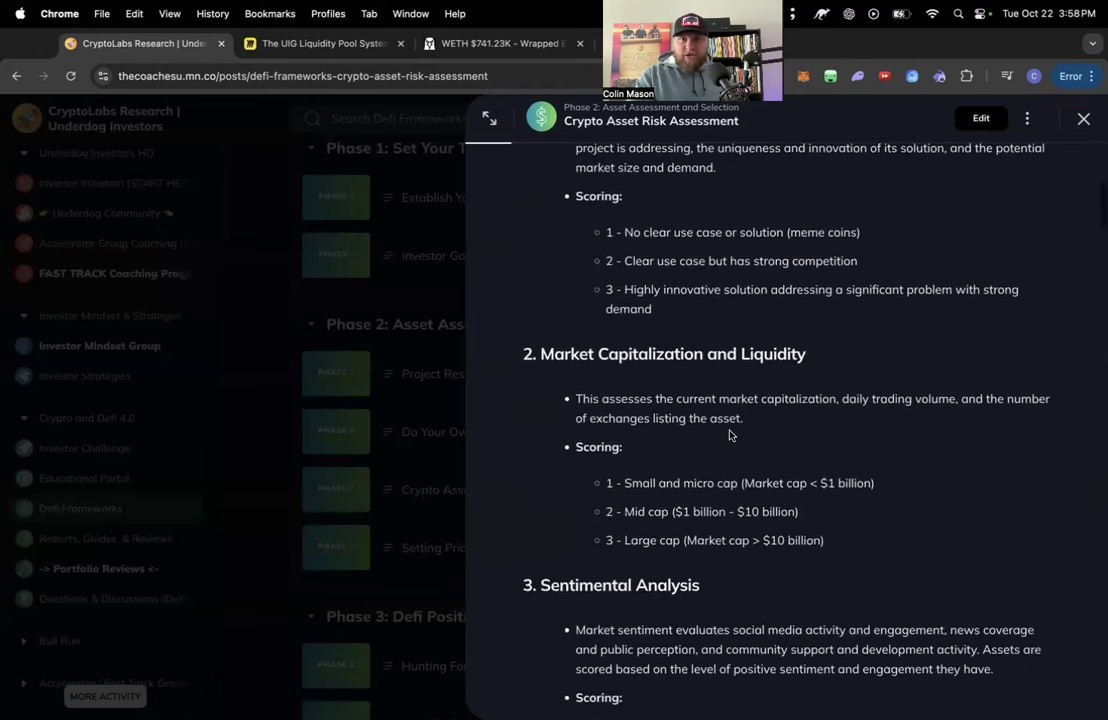
scroll("down", 3)
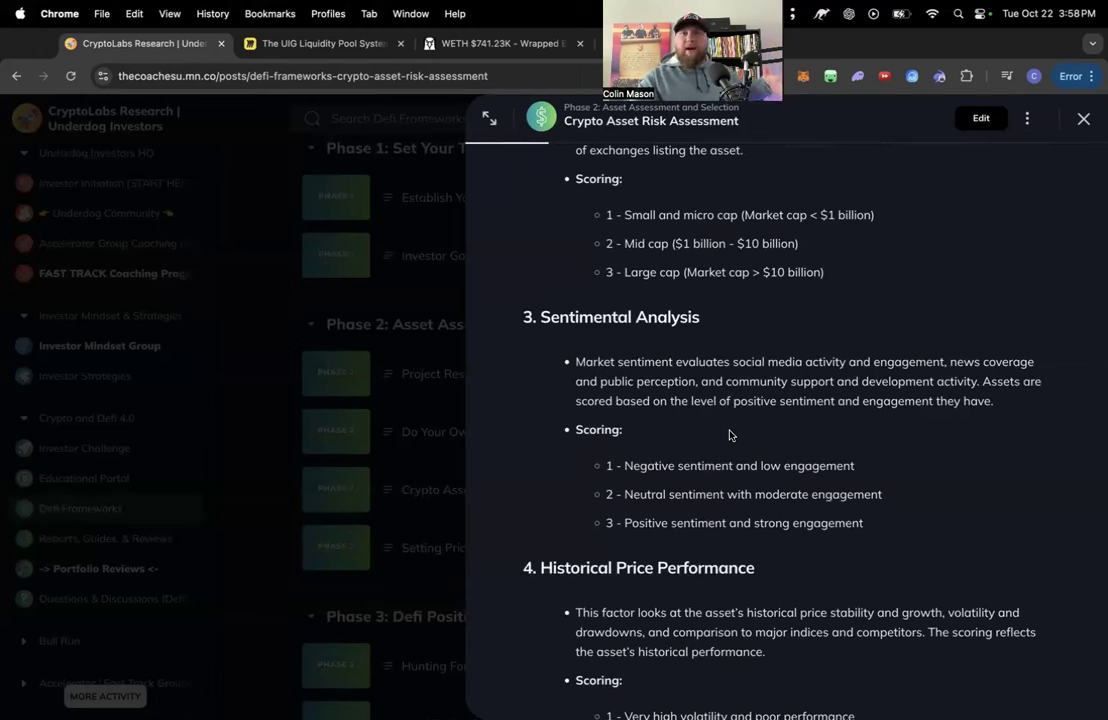
scroll("down", 3)
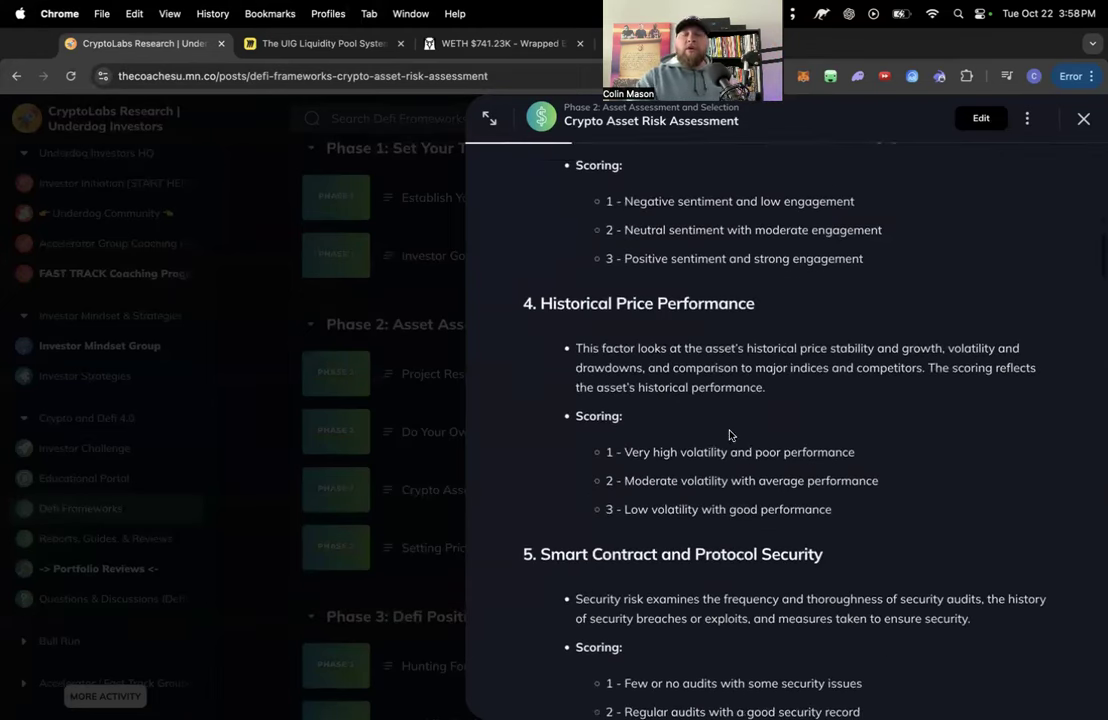
scroll("down", 3)
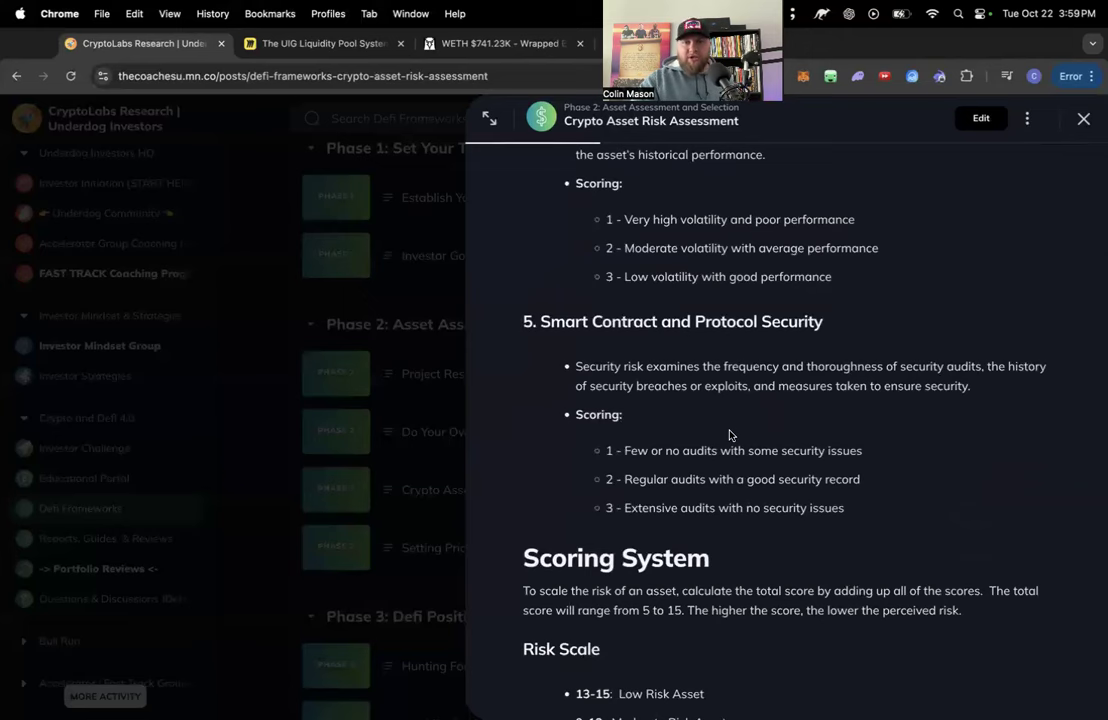
scroll("down", 3)
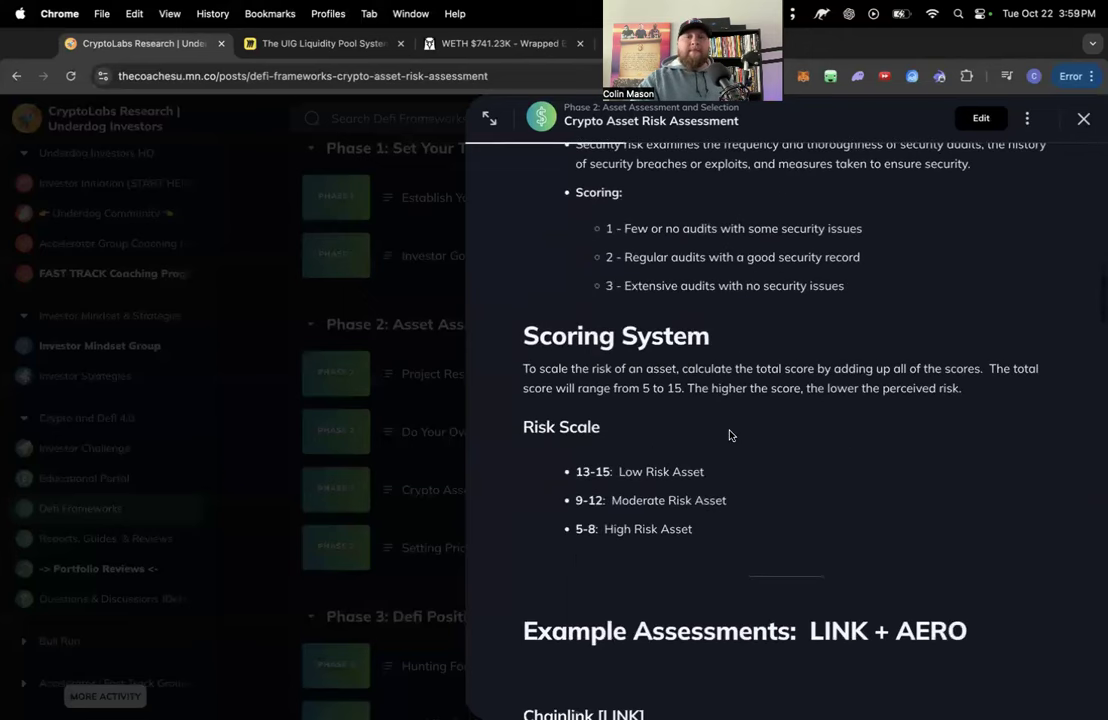
scroll("down", 3)
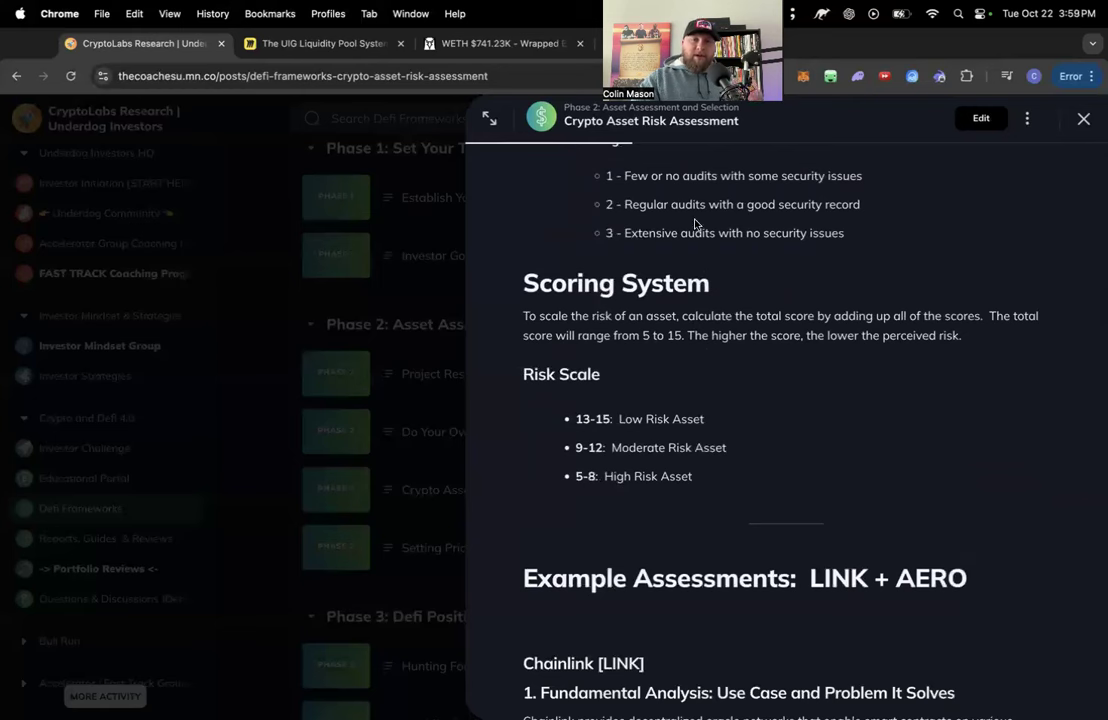
mouse_move(675, 420)
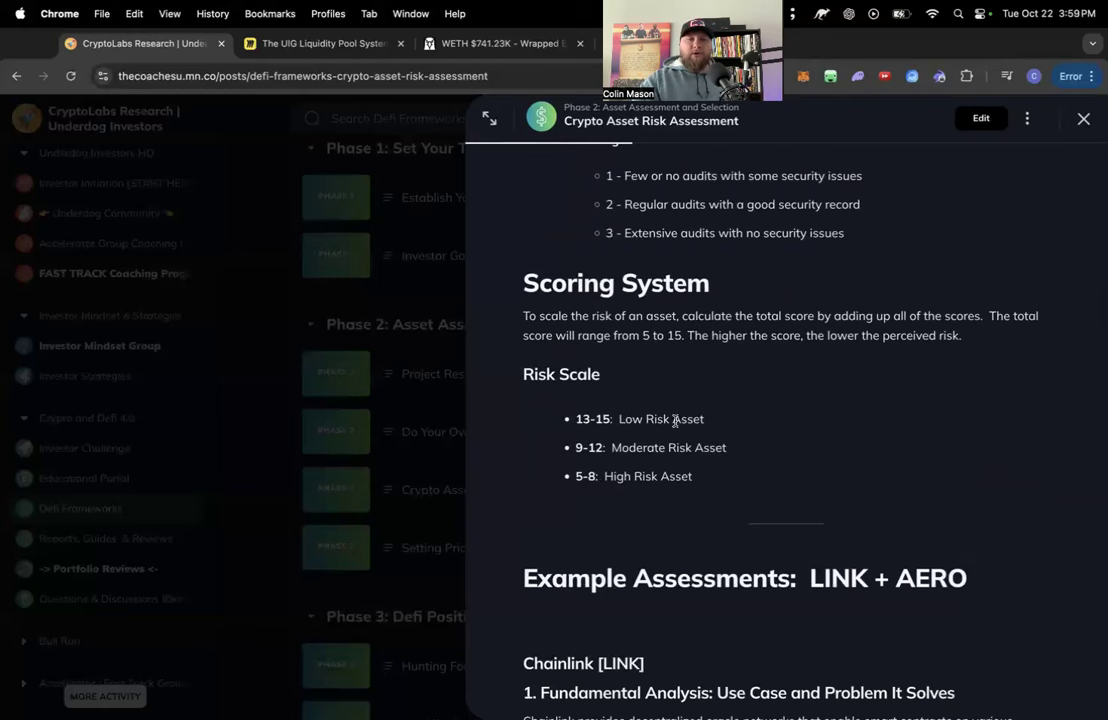
mouse_move(676, 416)
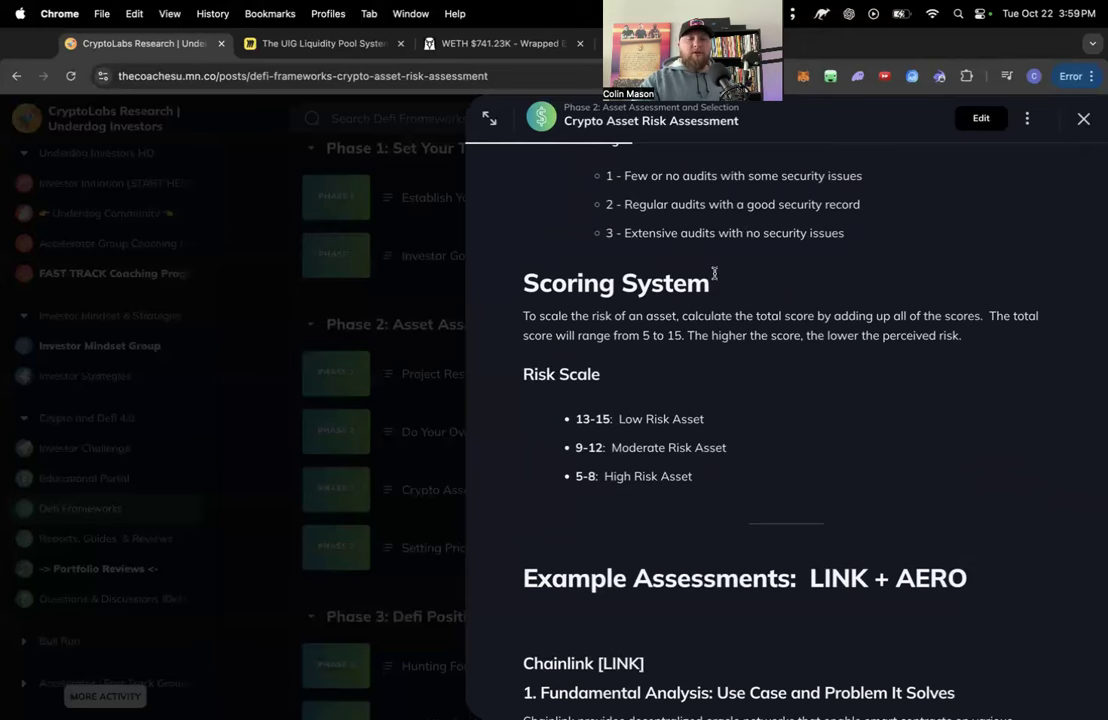
scroll("down", 3)
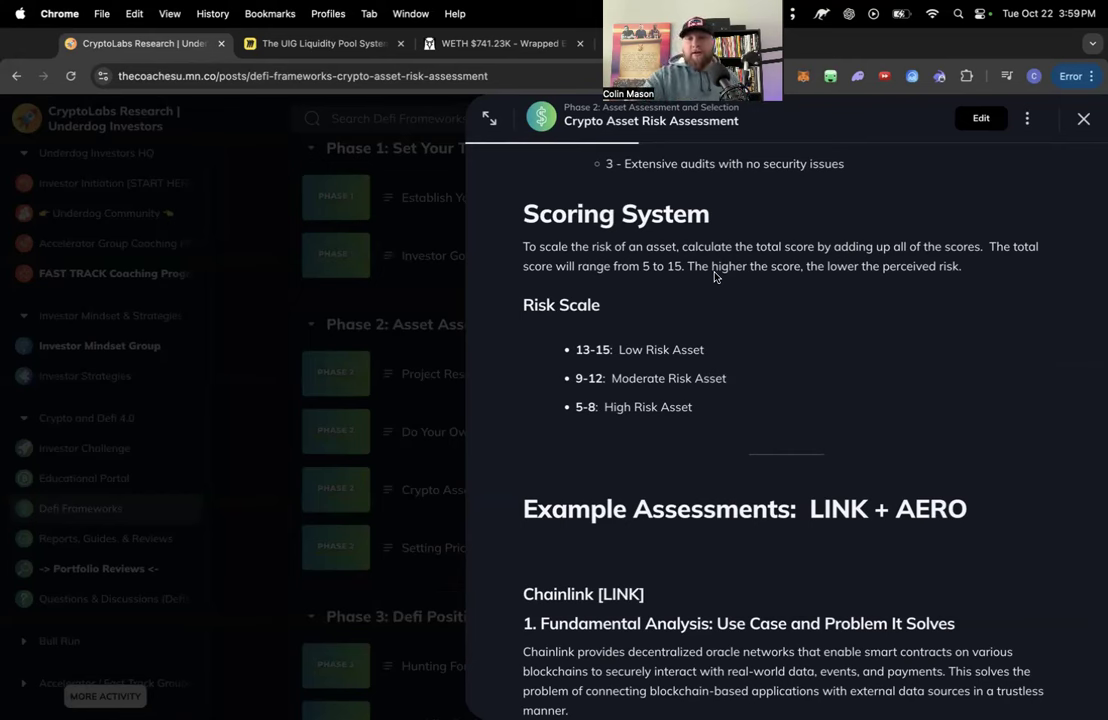
scroll("down", 3)
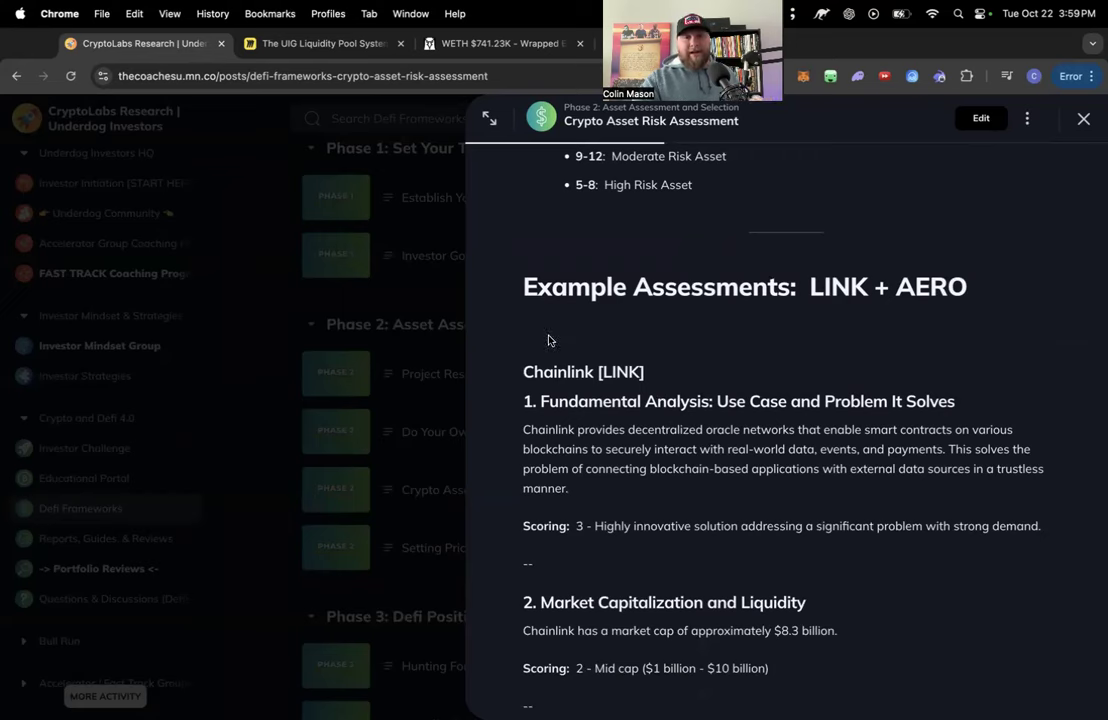
left_click(1083, 118)
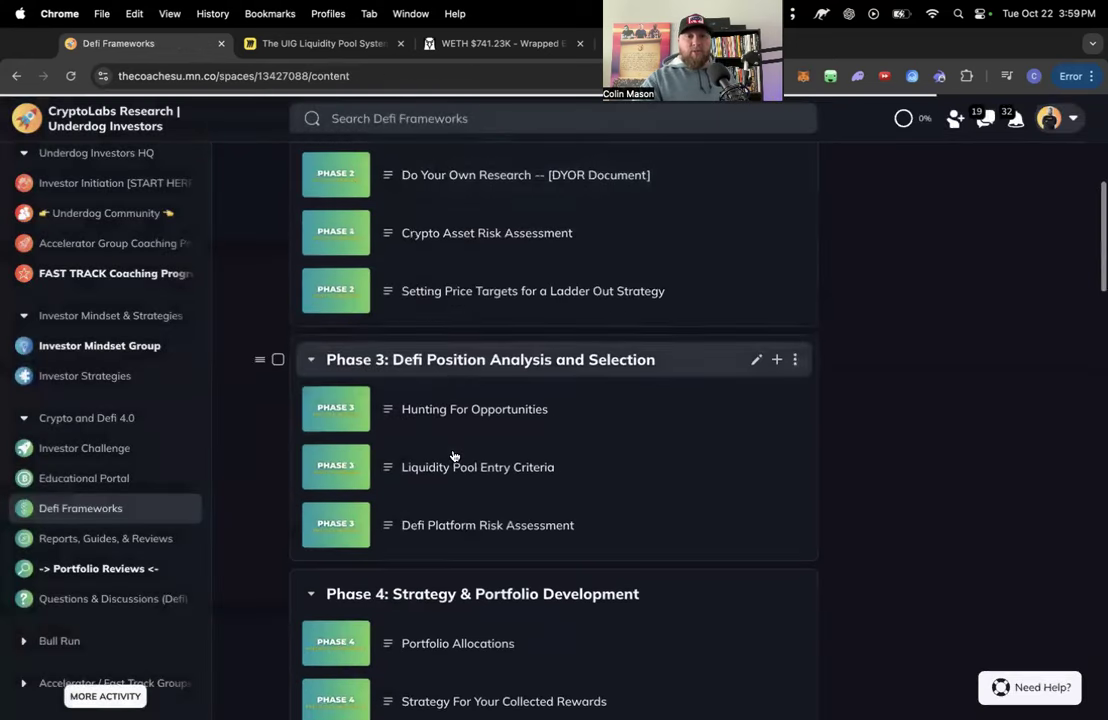
Step: Open the Phase 4 Portfolio Allocations post and scroll to the yield farming pie charts
left_click(457, 643)
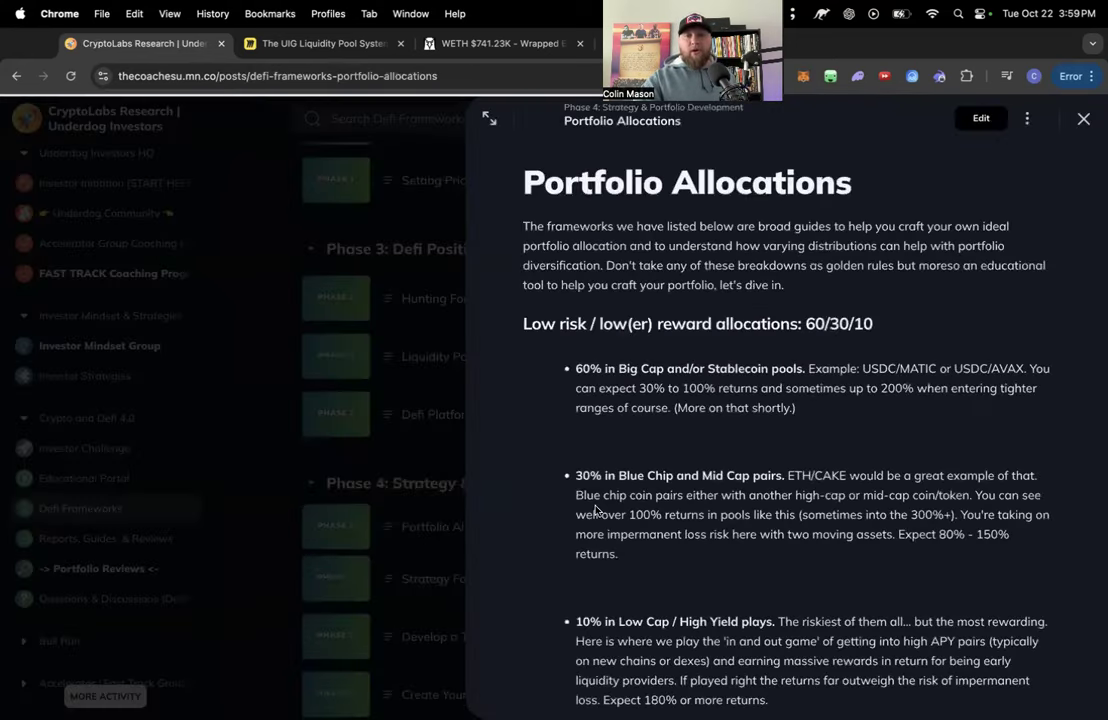
scroll("down", 3)
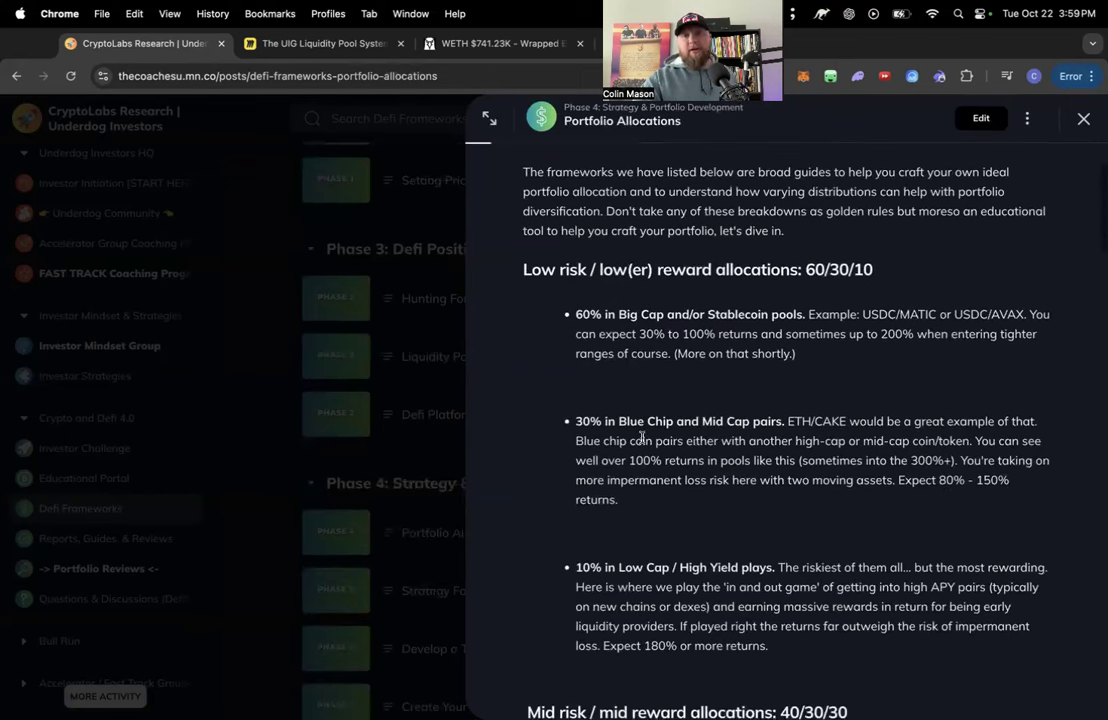
scroll("down", 3)
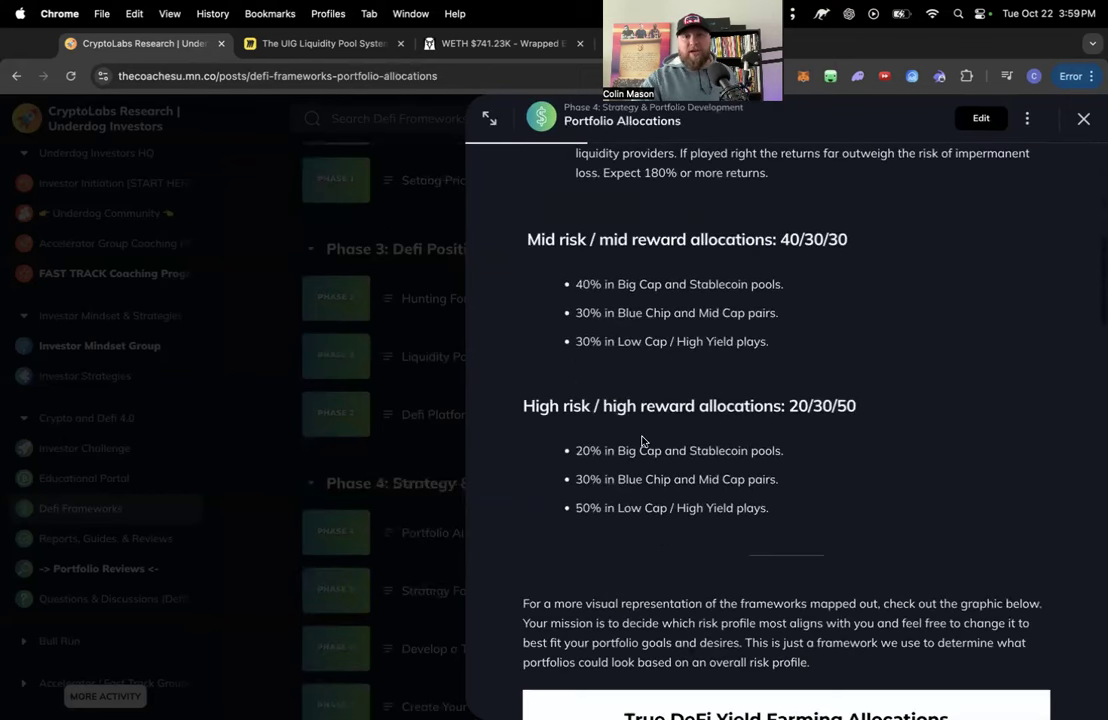
scroll("down", 3)
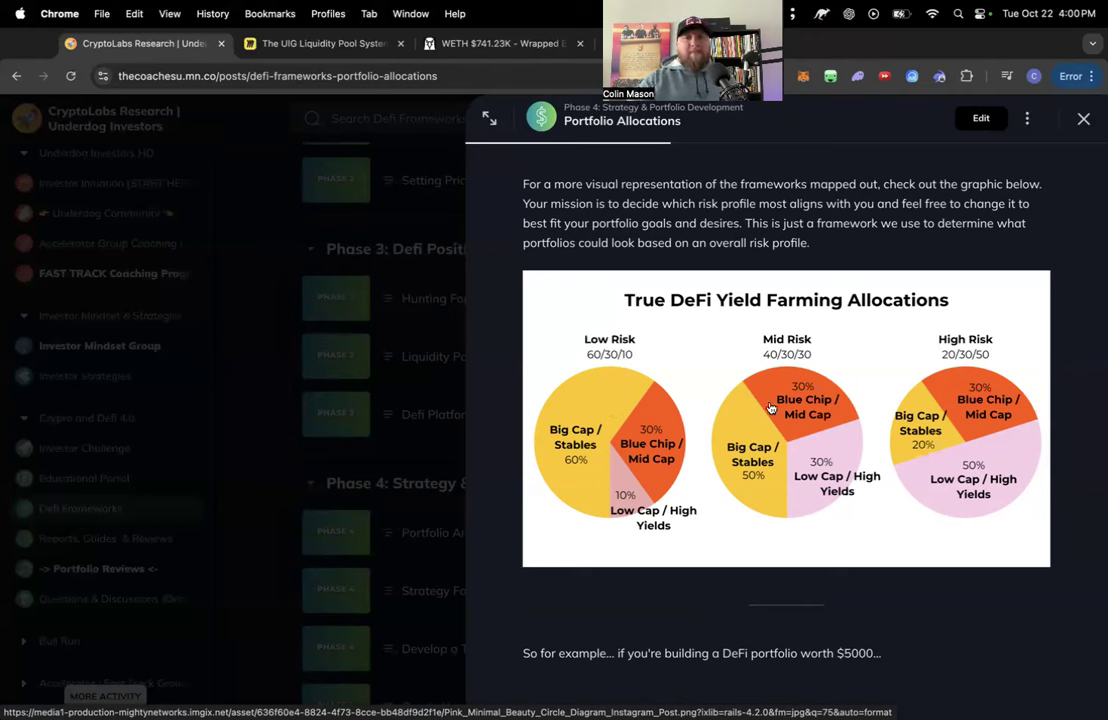
mouse_move(838, 463)
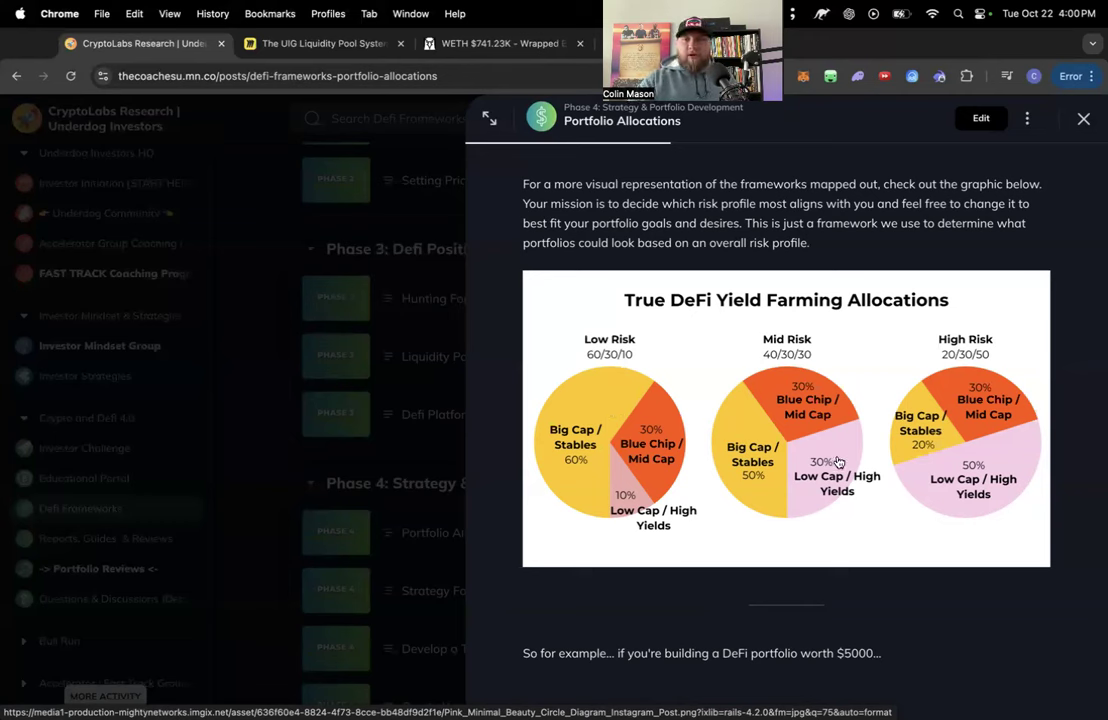
left_click(325, 43)
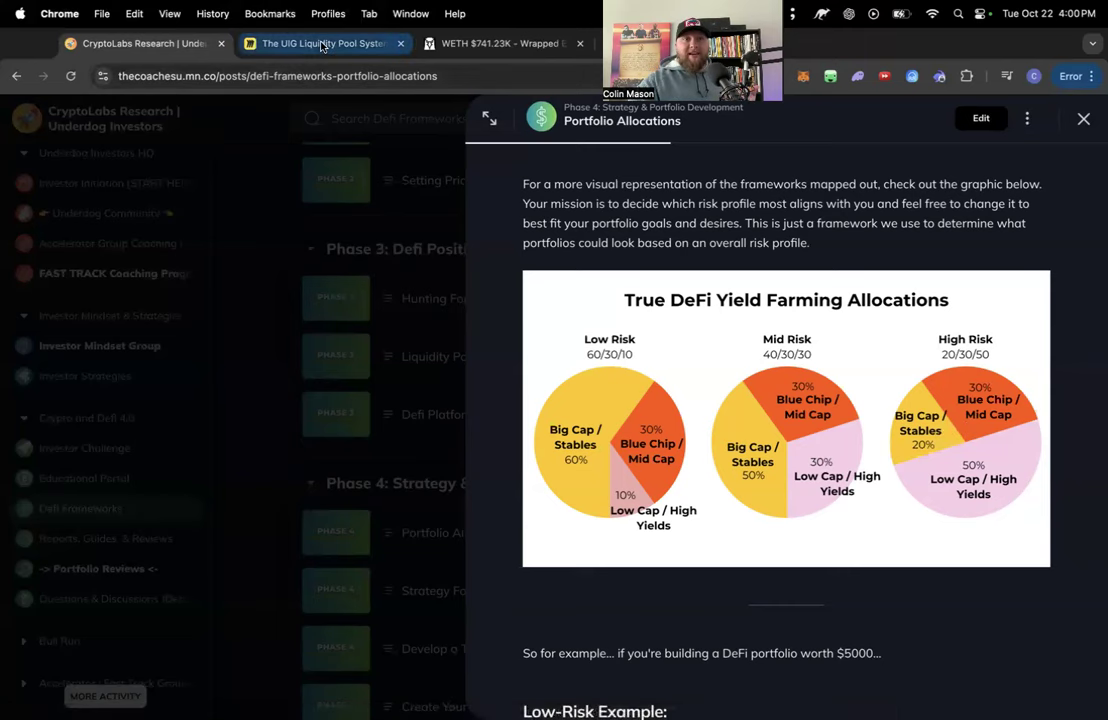
Step: Switch to the Miro tab 'The UIG Liquidity Pool System' showing the Risk Distribution pie chart
left_click(320, 43)
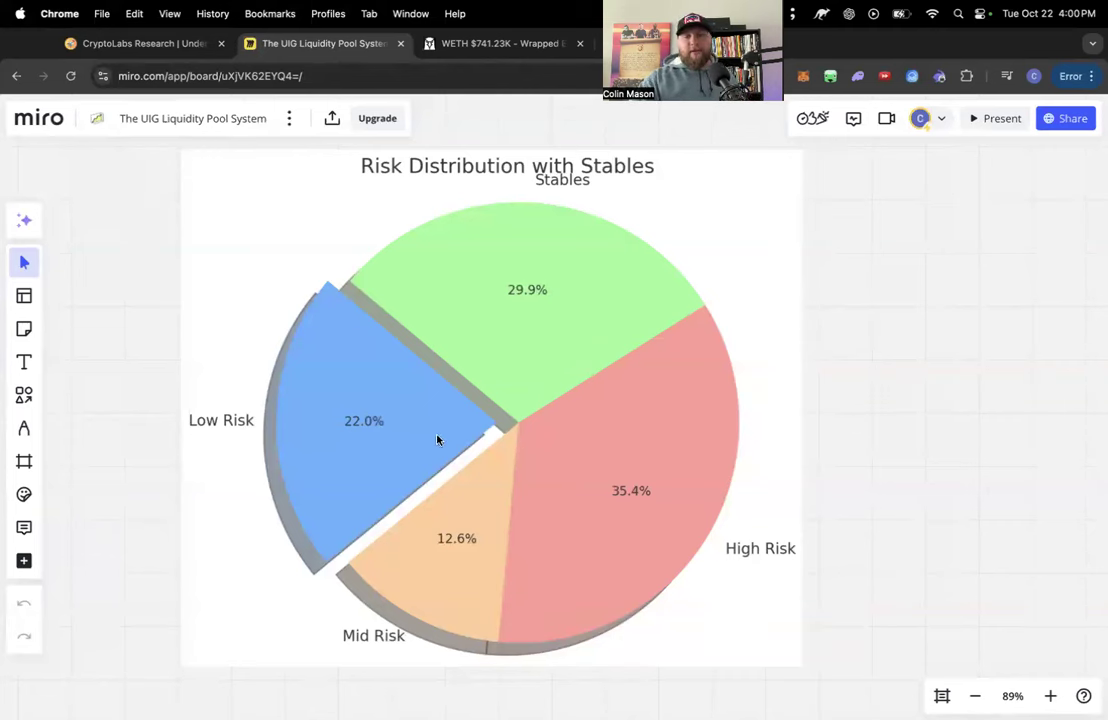
mouse_move(485, 443)
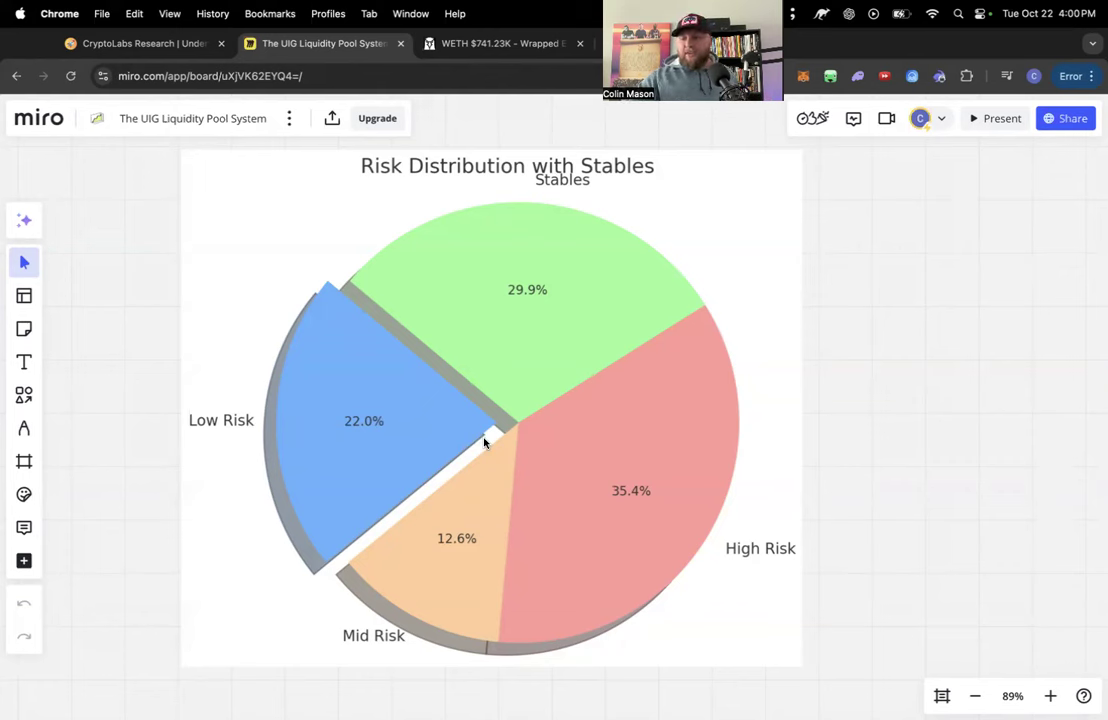
mouse_move(580, 278)
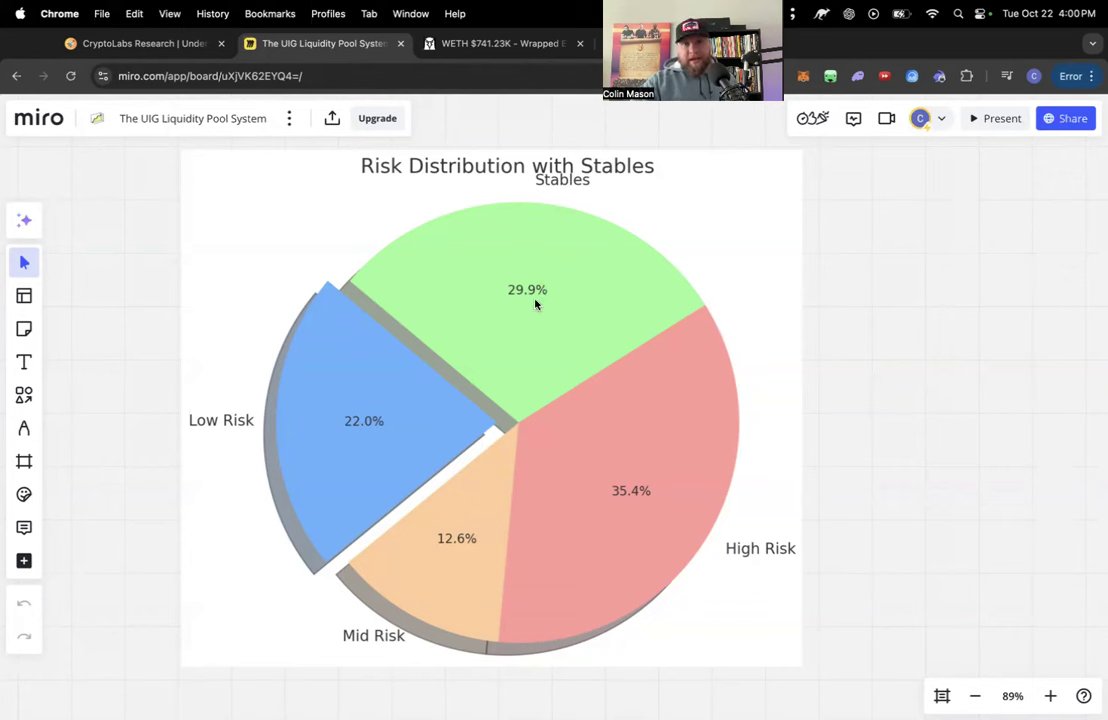
mouse_move(560, 257)
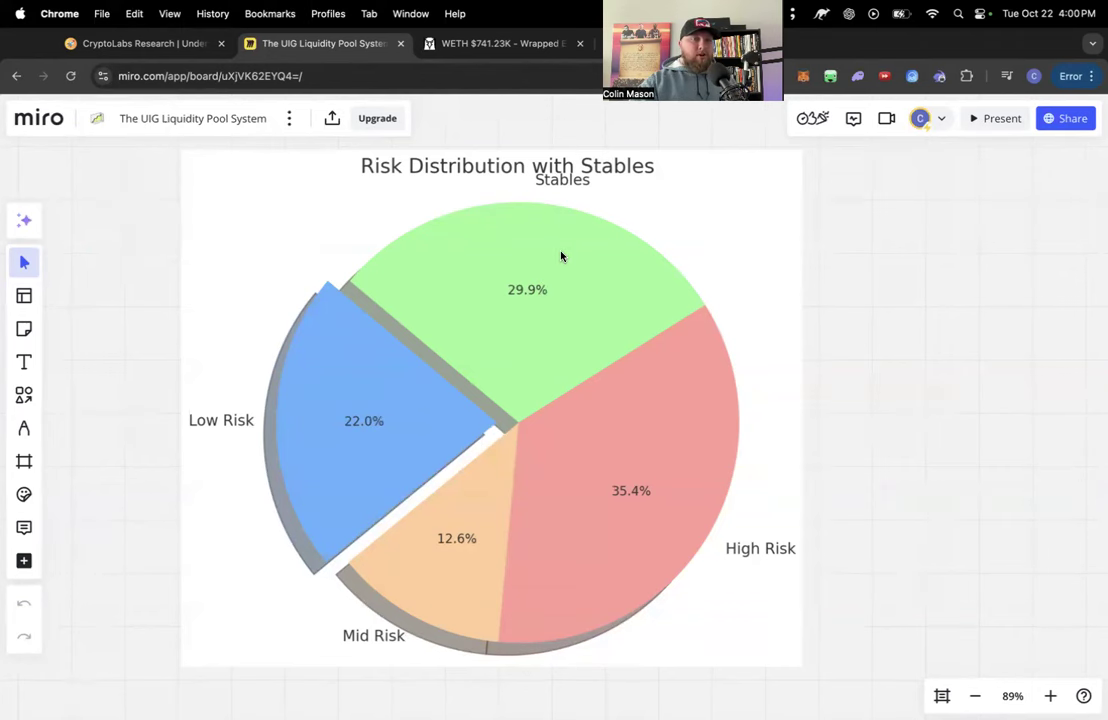
mouse_move(553, 267)
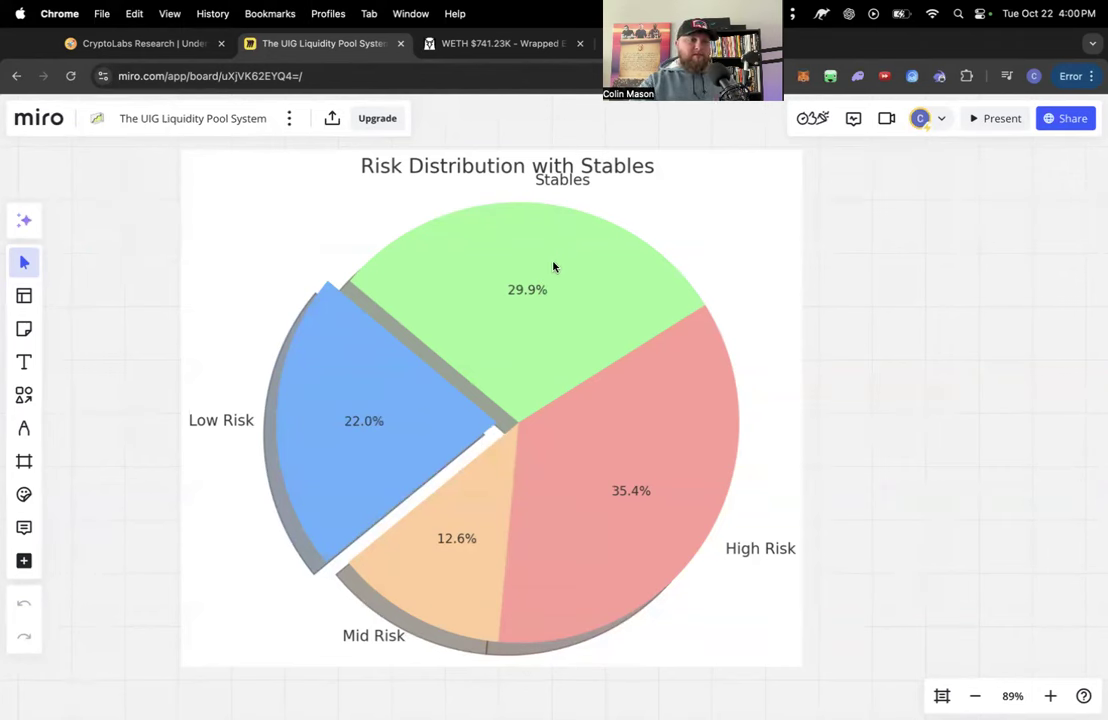
mouse_move(544, 282)
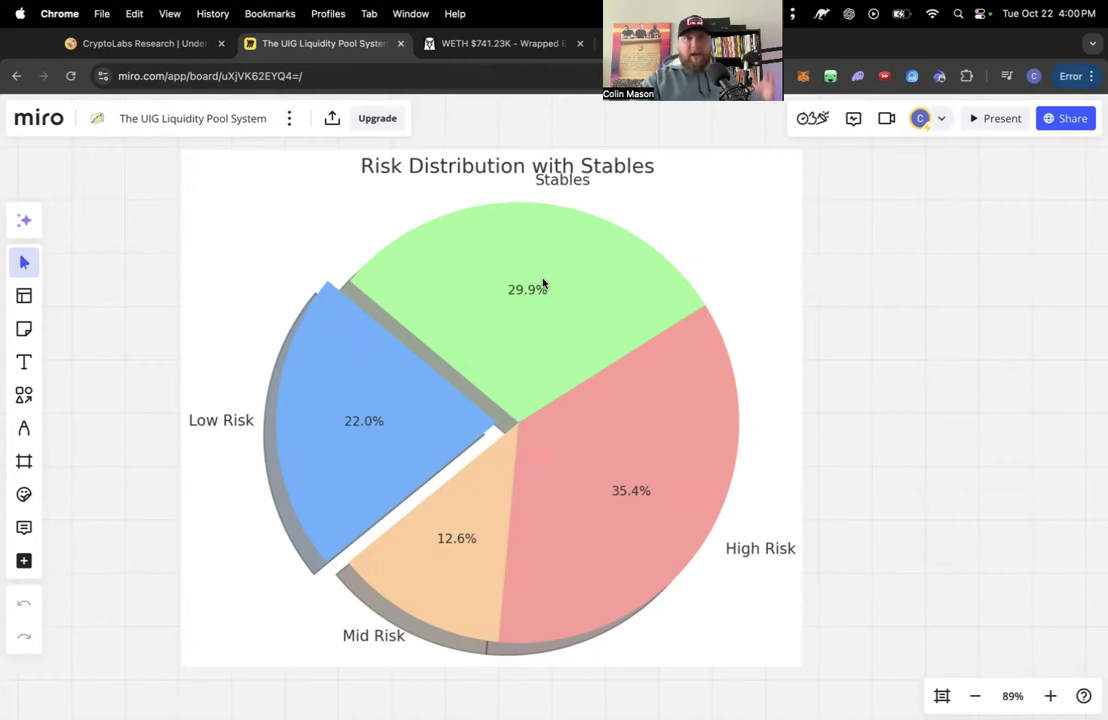
mouse_move(540, 276)
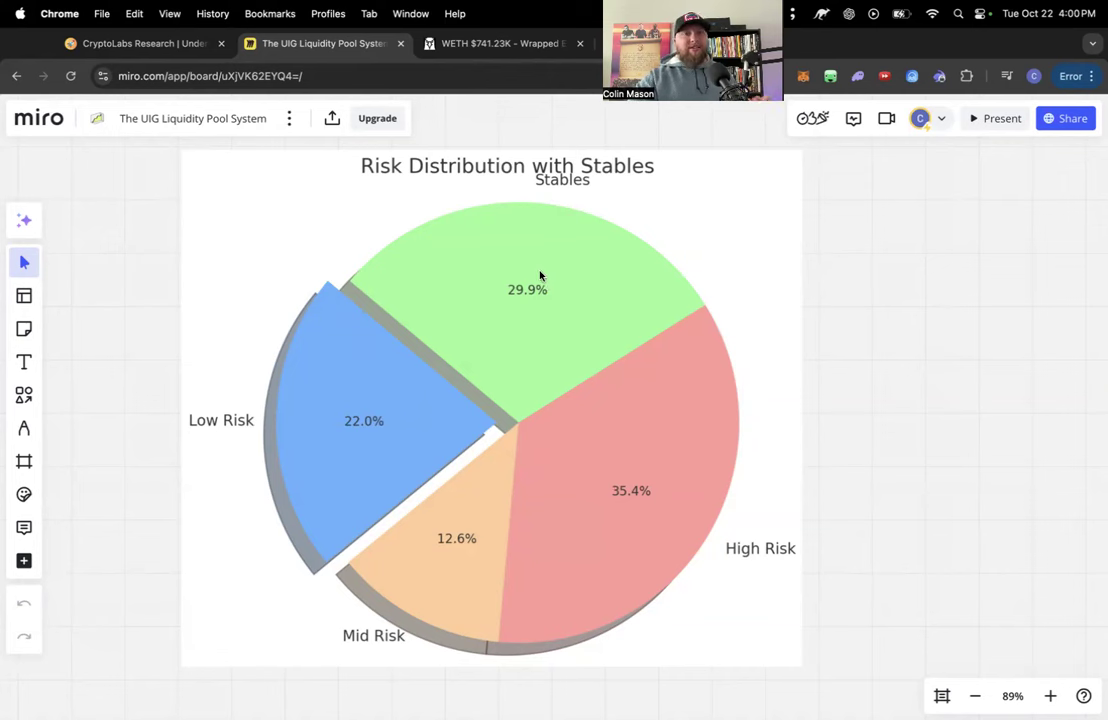
mouse_move(631, 463)
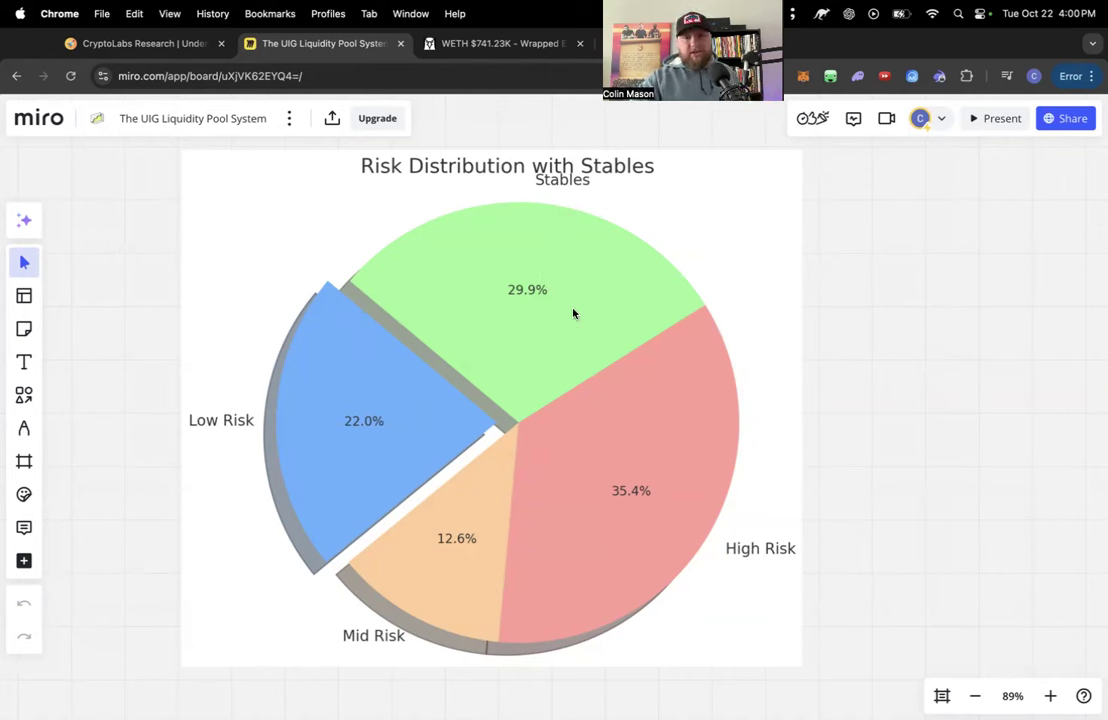
mouse_move(570, 340)
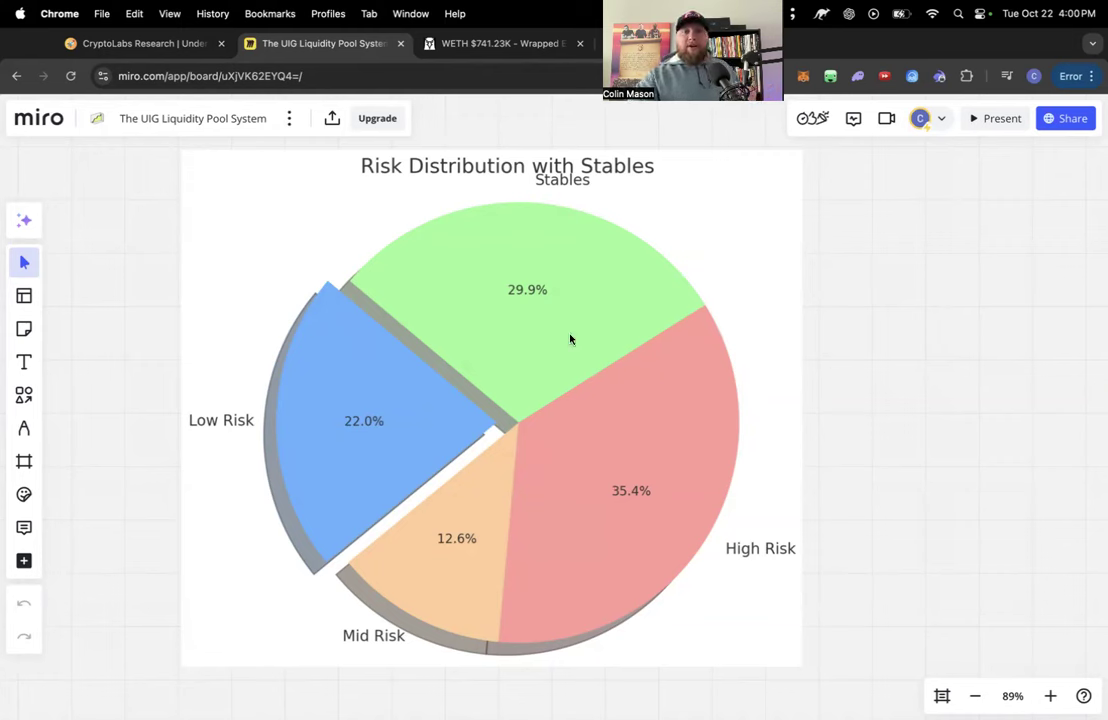
mouse_move(593, 281)
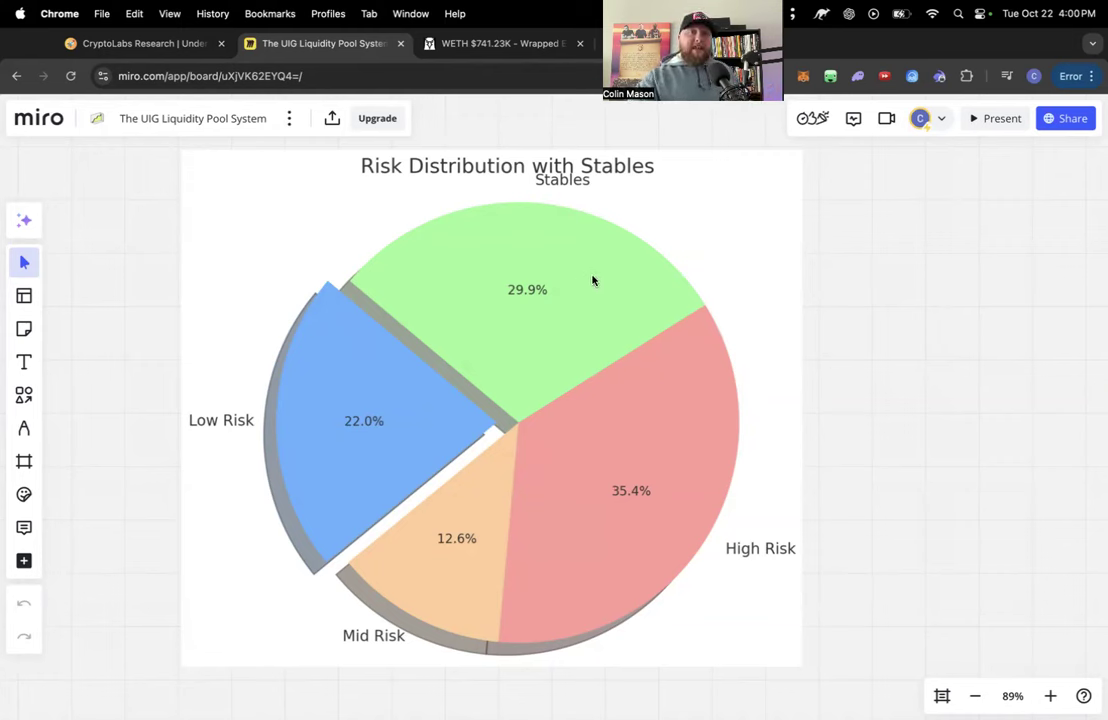
mouse_move(616, 475)
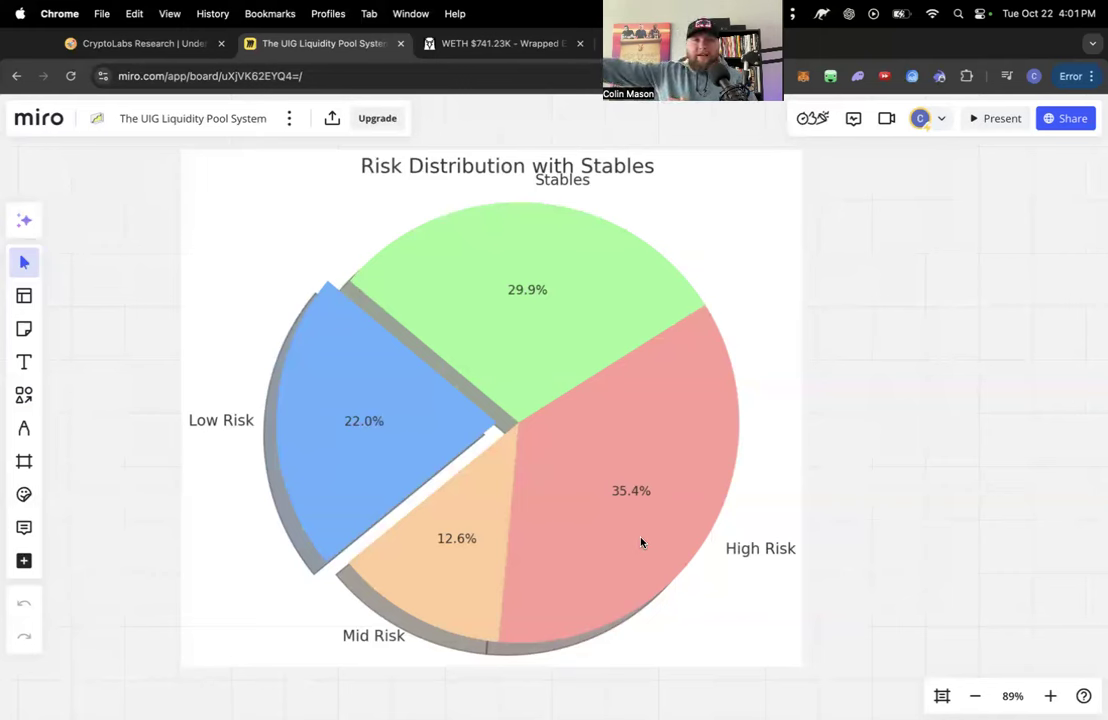
mouse_move(709, 438)
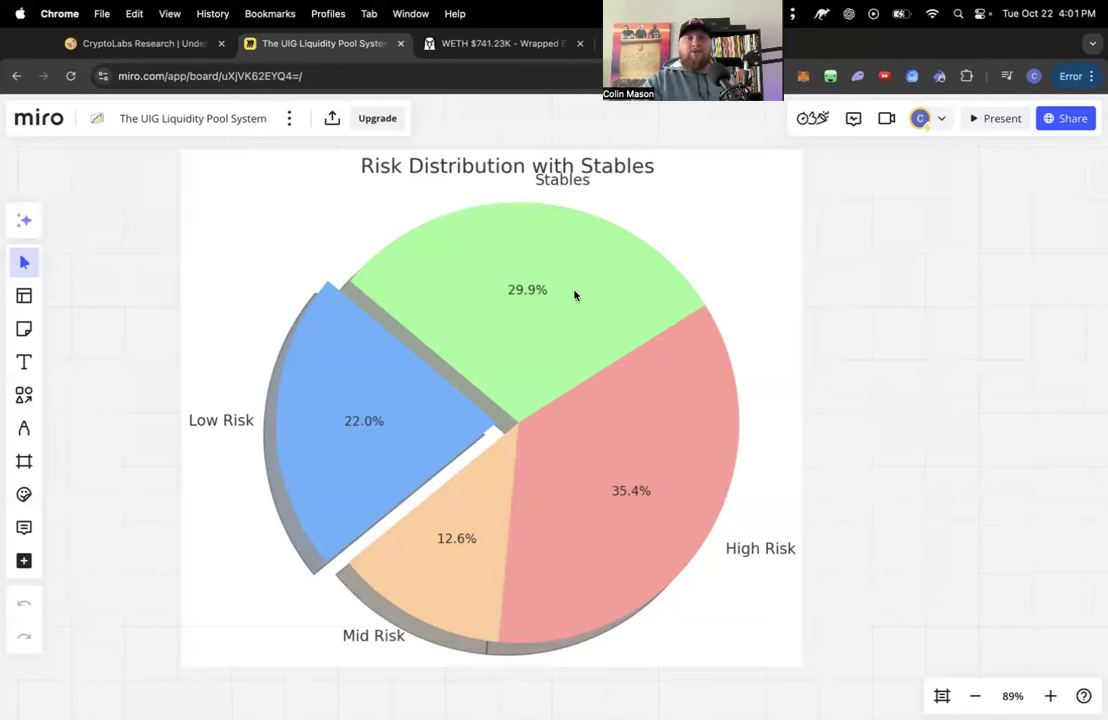
mouse_move(543, 432)
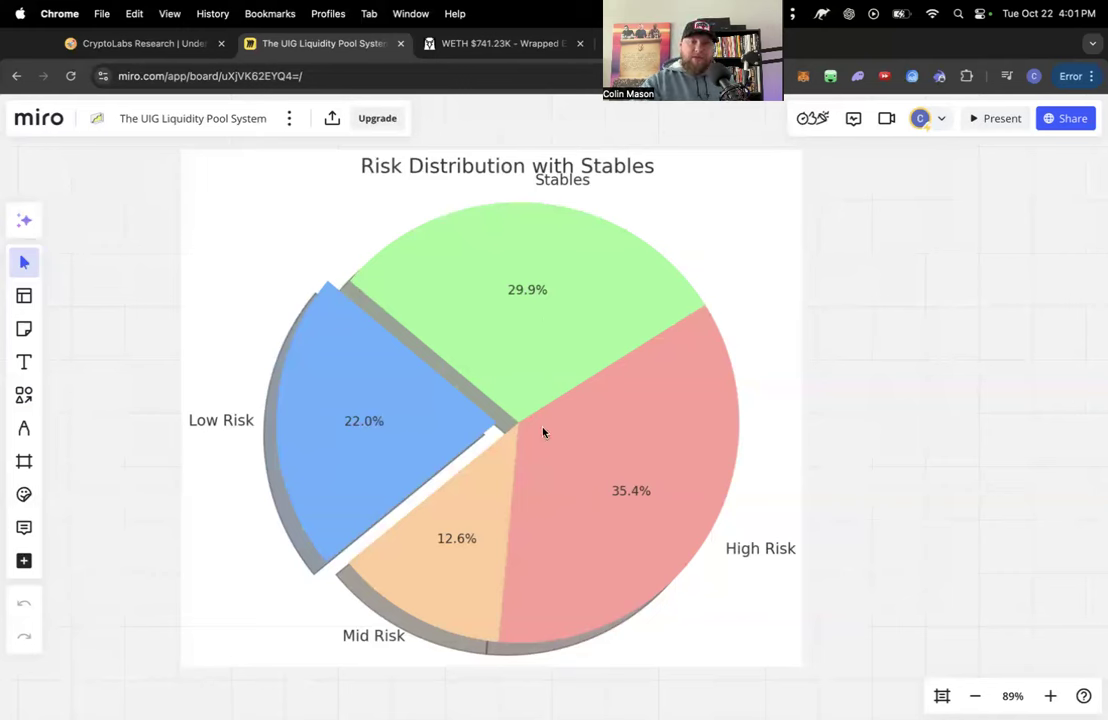
mouse_move(540, 351)
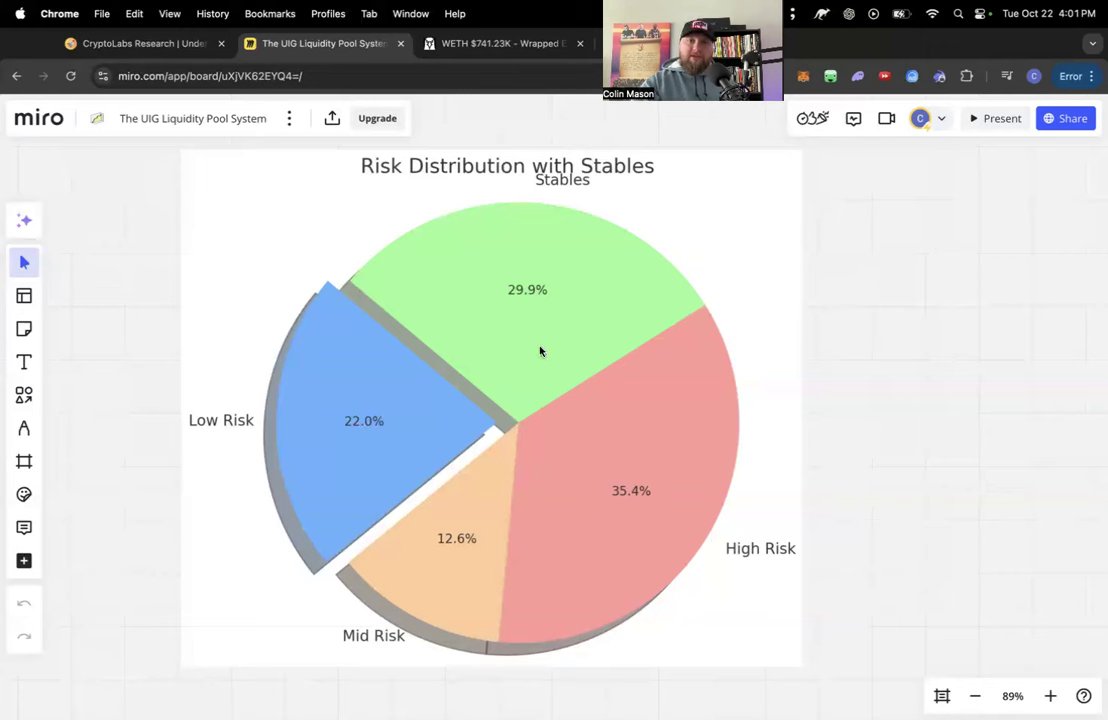
mouse_move(551, 446)
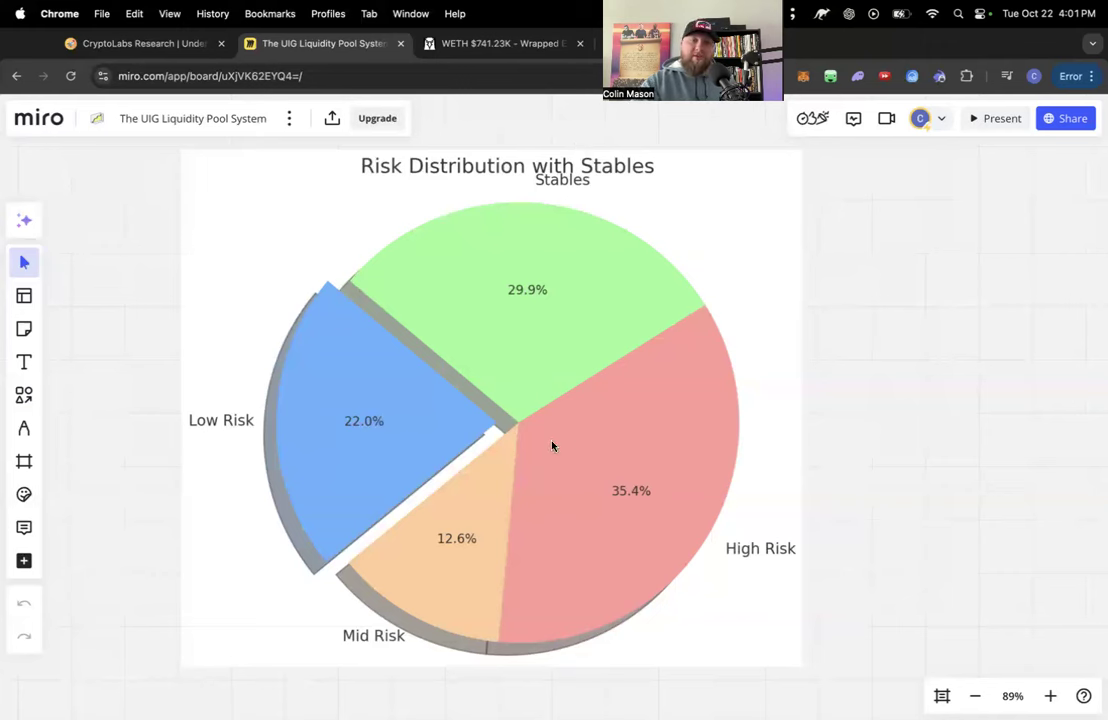
mouse_move(318, 413)
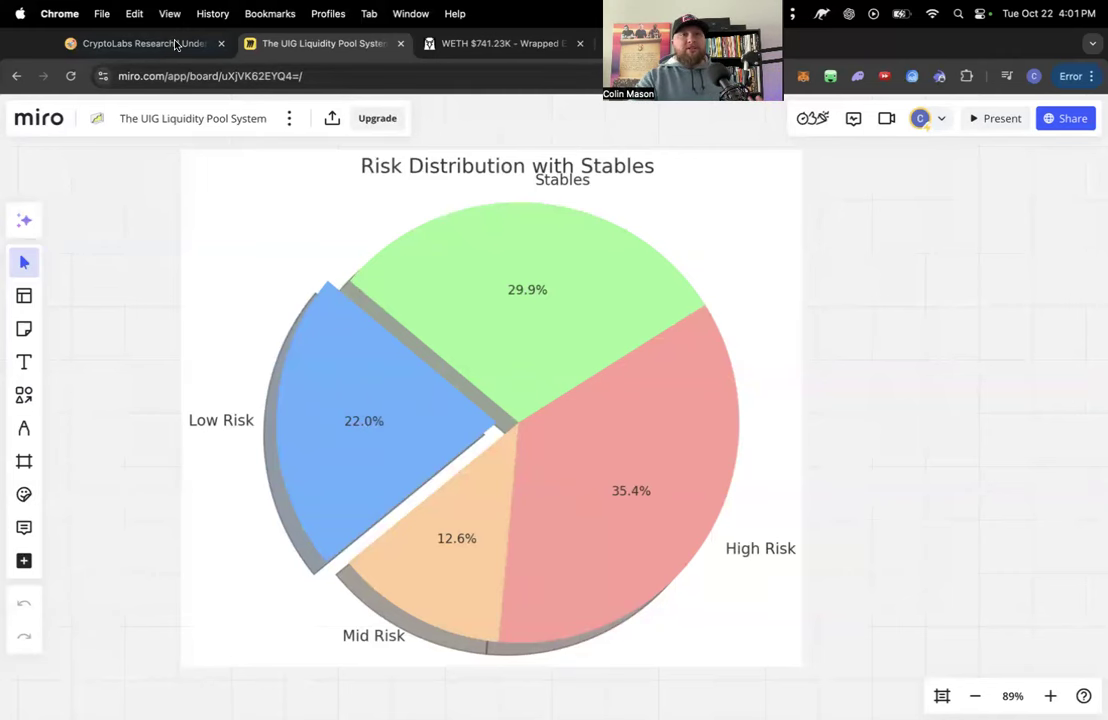
Step: Return to the CryptoLabs Research tab and scroll through Phases 2–4 of Defi Frameworks
left_click(140, 43)
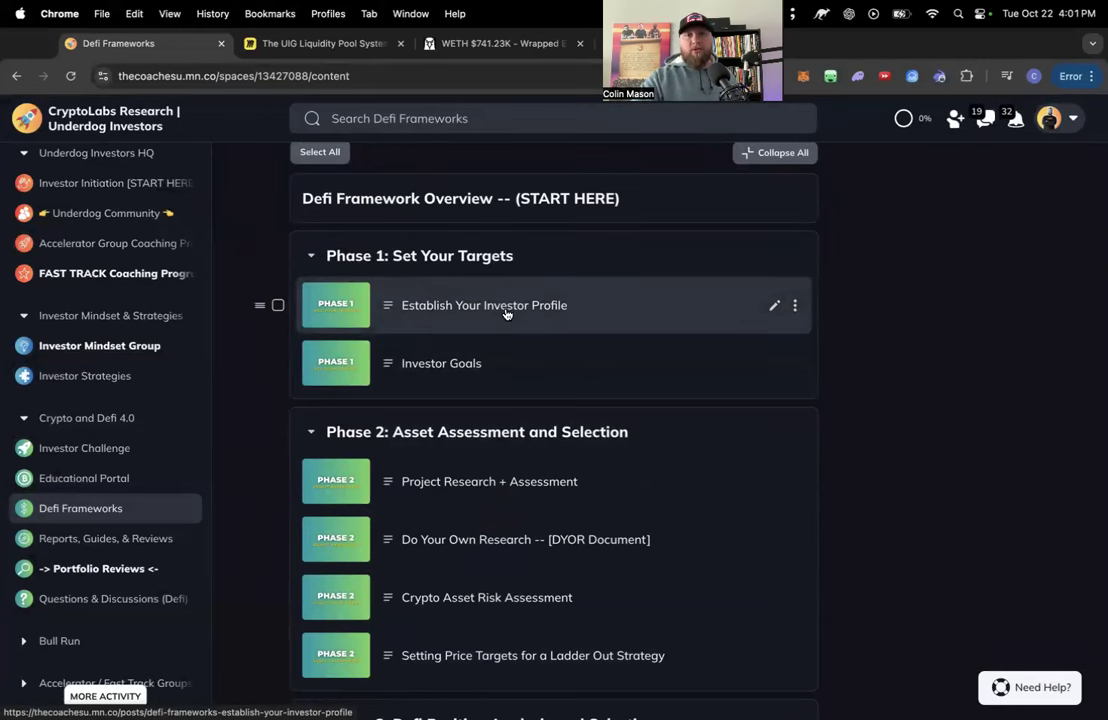
scroll("down", 3)
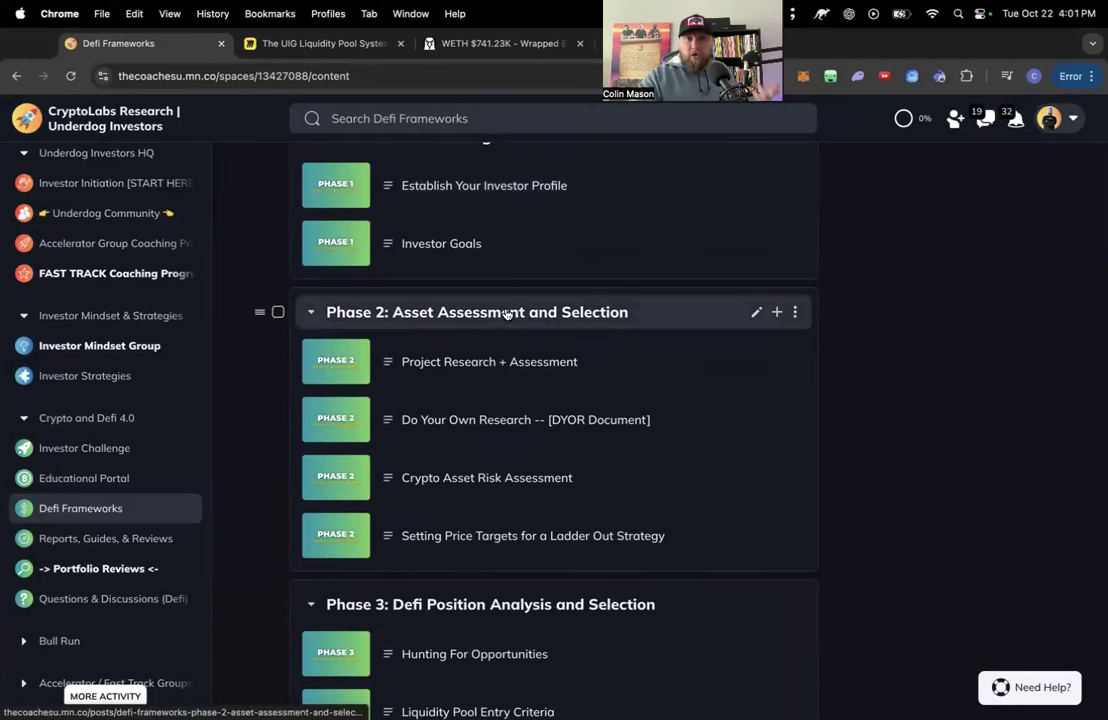
scroll("down", 3)
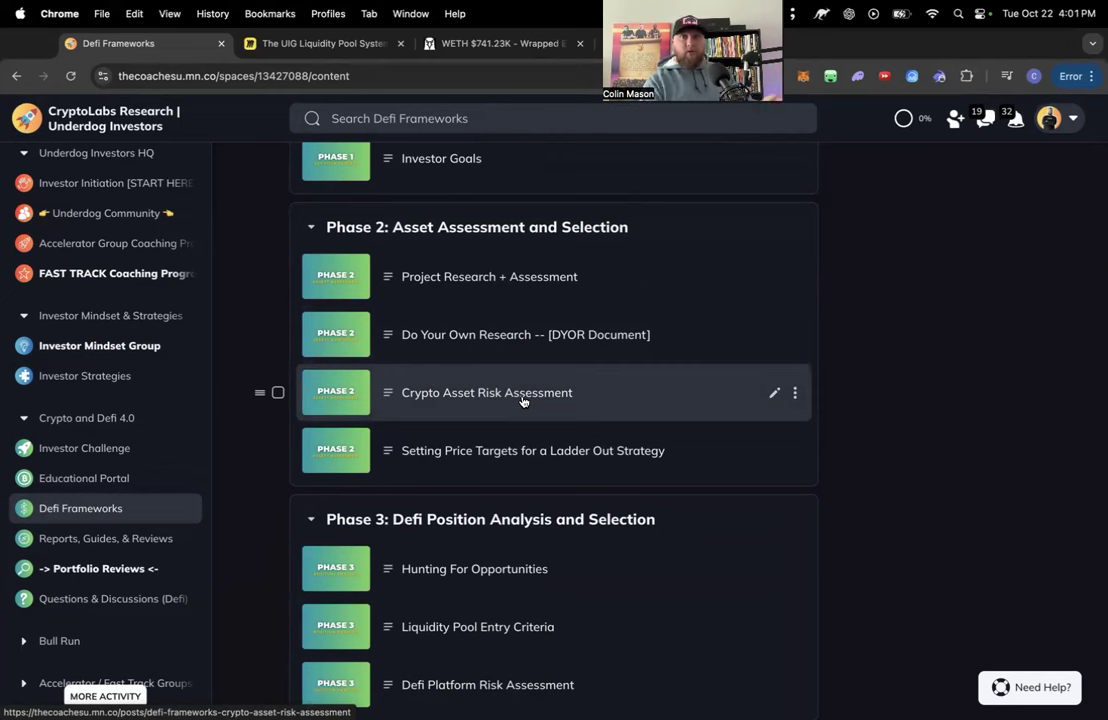
scroll("down", 3)
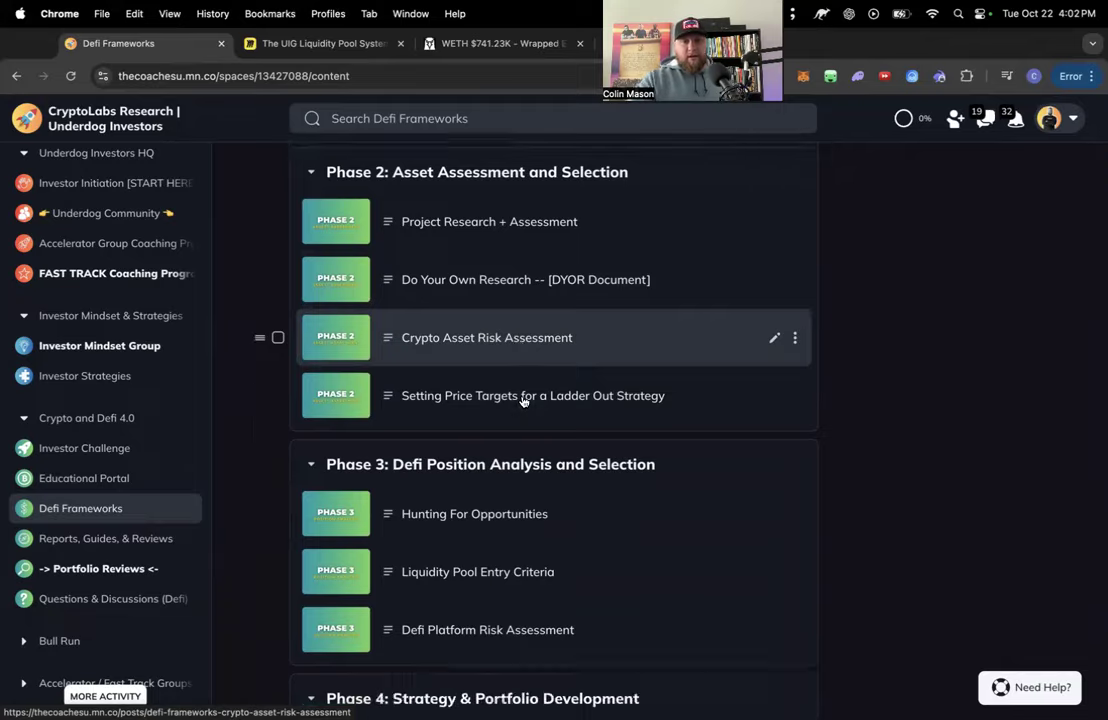
scroll("down", 3)
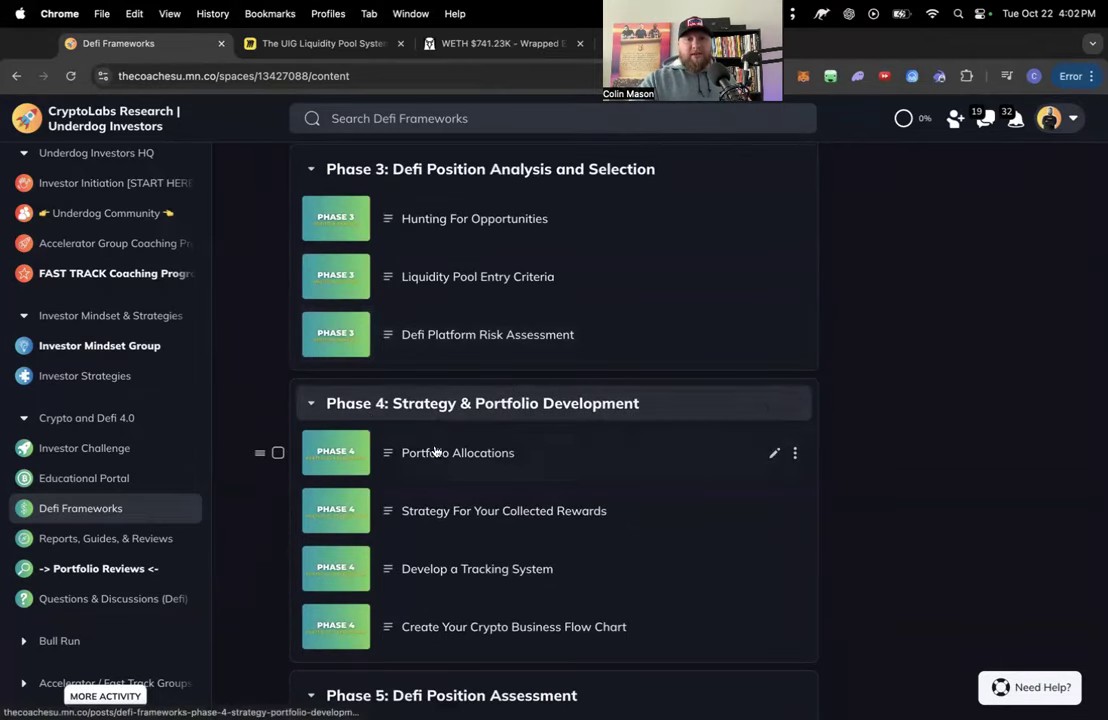